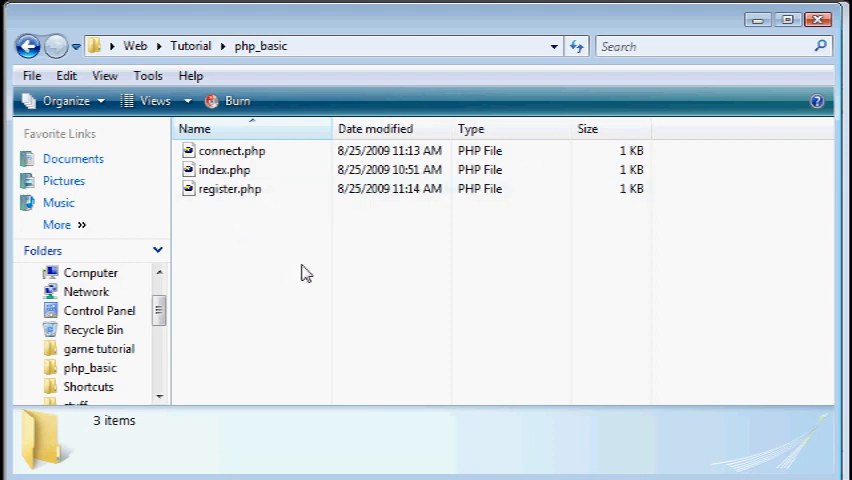
mouse_move(304, 228)
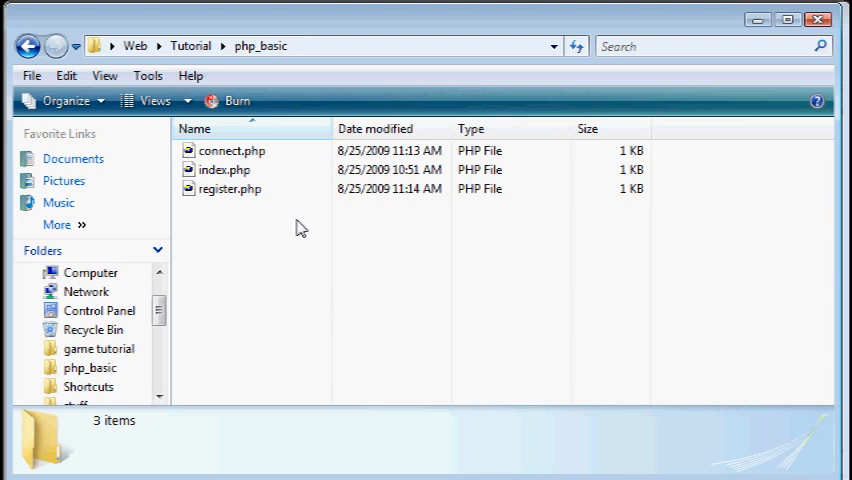
mouse_move(284, 236)
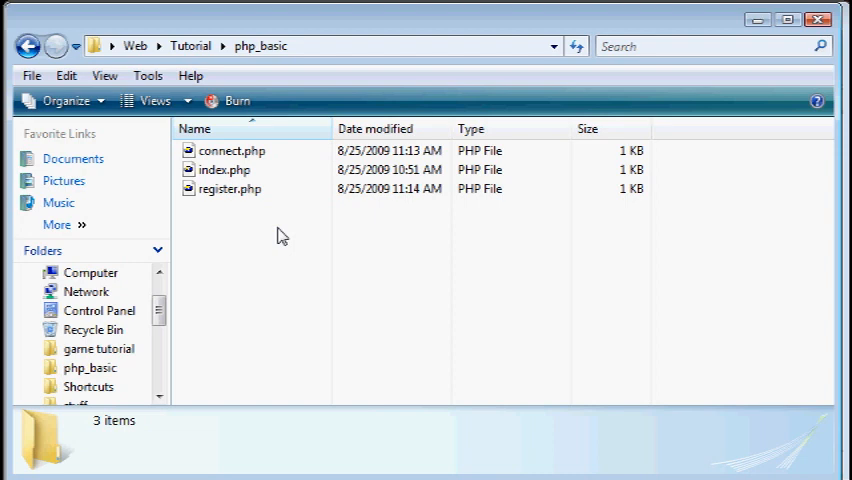
mouse_move(342, 280)
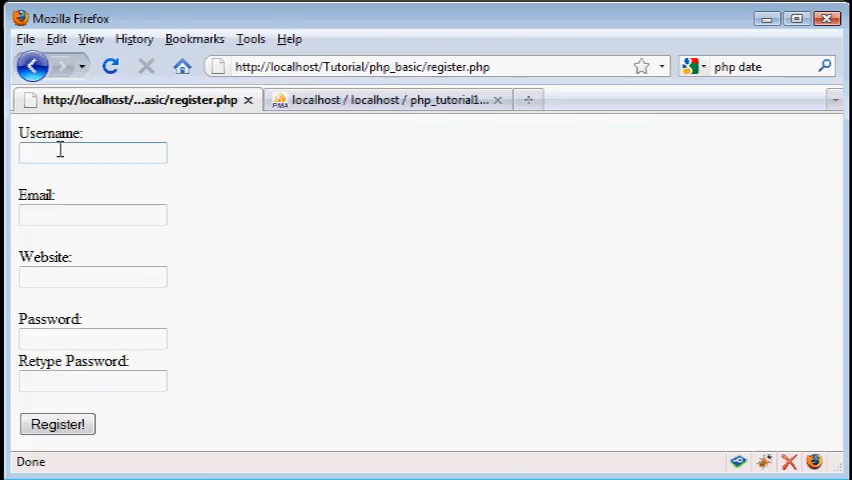
- Switch from the Firefox registration form back to Notepad++ with index.php open
left_click(92, 214)
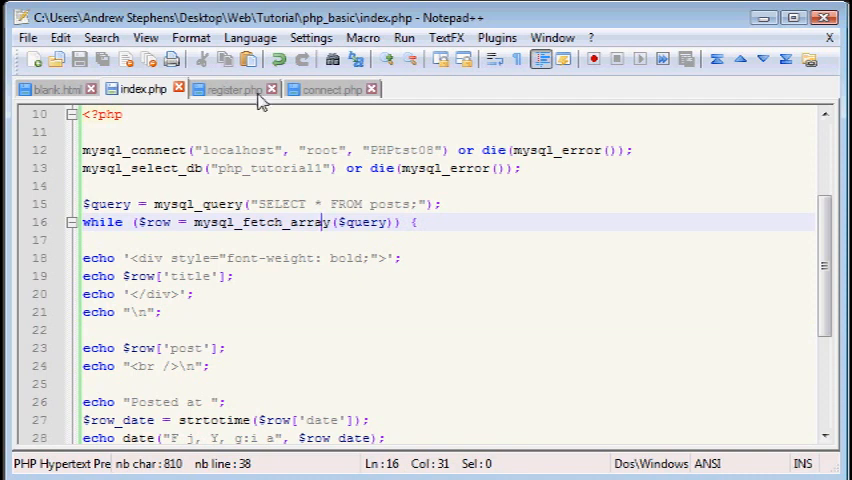
- Review register.php's username and password1 input names and scroll to the top of the file
left_click(228, 88)
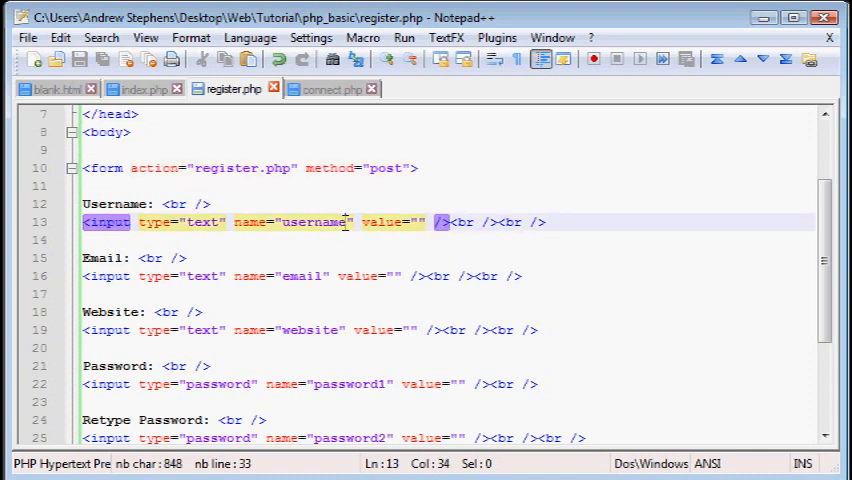
left_click(344, 276)
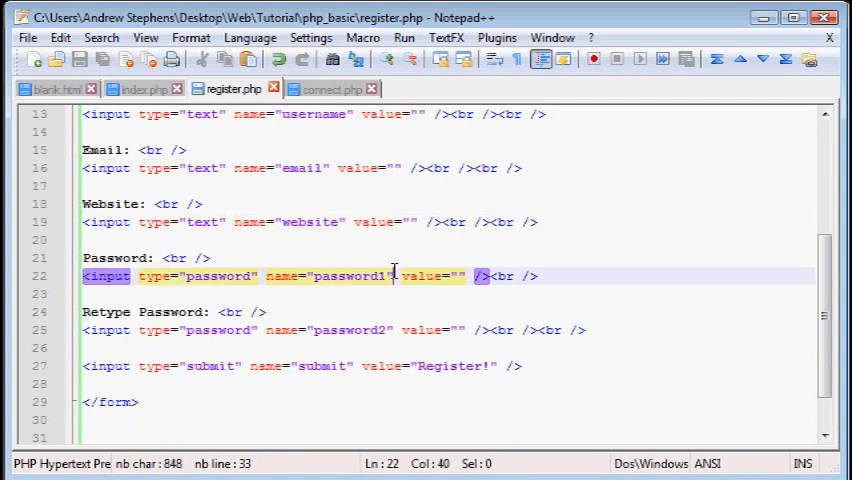
left_click(392, 330)
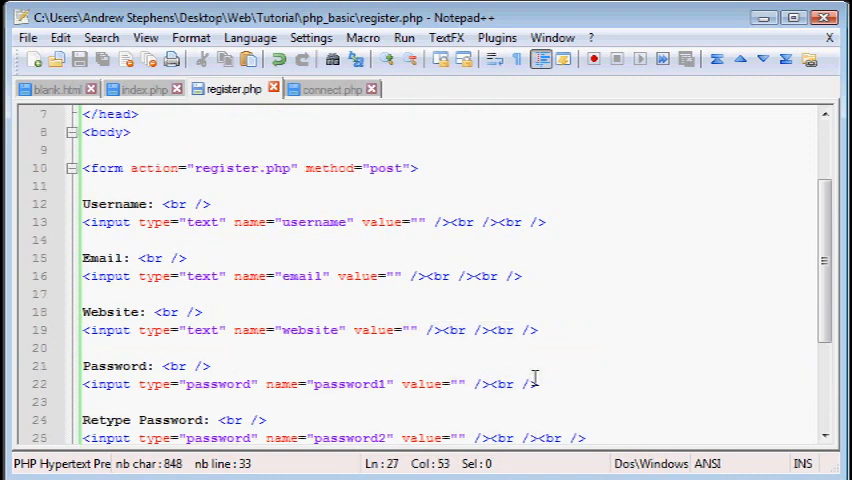
scroll("up", 3)
type("<")
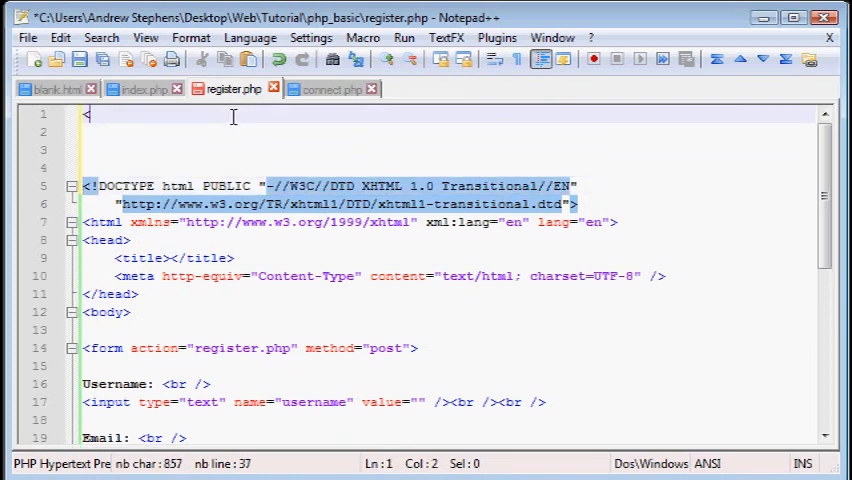
- Complete the <?php opening tag above register.php's DOCTYPE, then move to index.php to take its connection lines
type("?php")
type("?>")
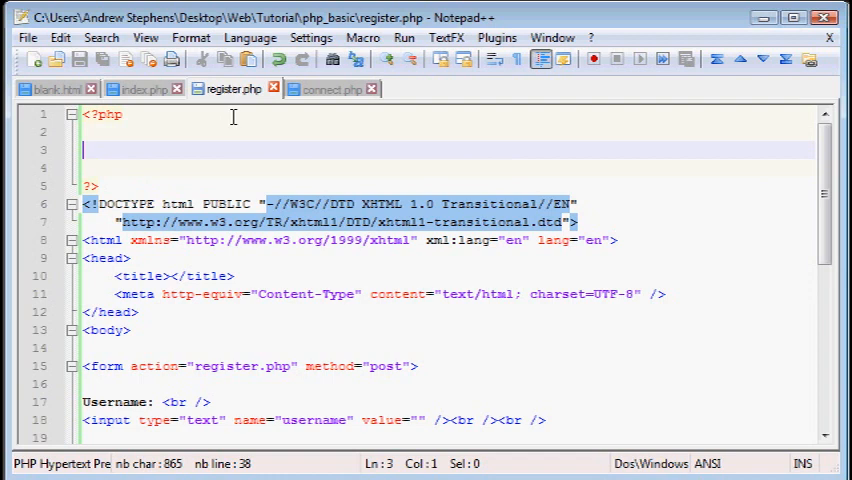
mouse_move(312, 380)
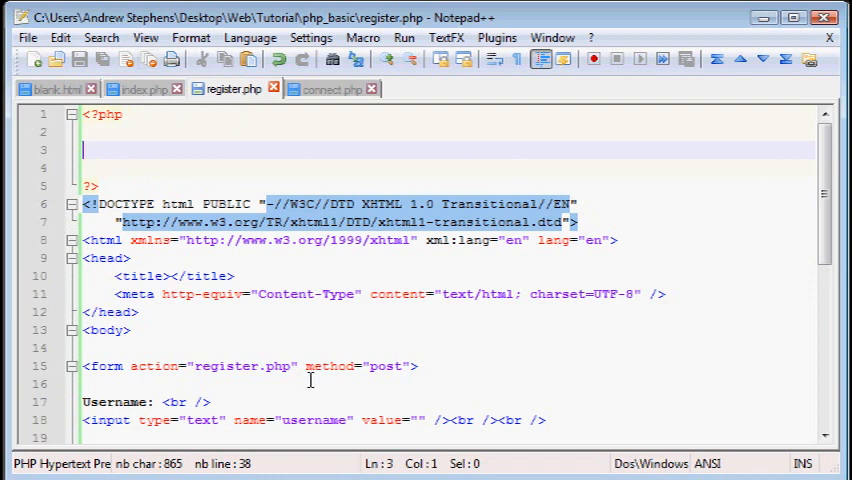
left_click(140, 88)
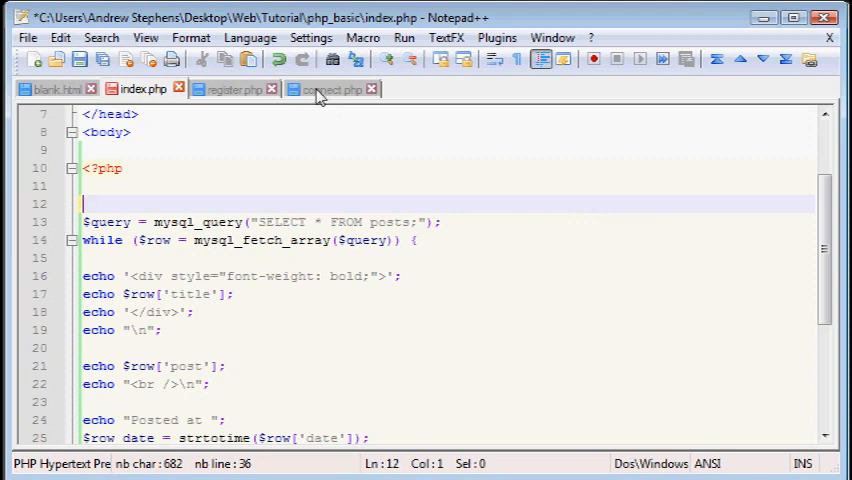
- Paste the mysql_connect("localhost", "root", ...) or die(mysql_error()) lines into connect.php
left_click(324, 88)
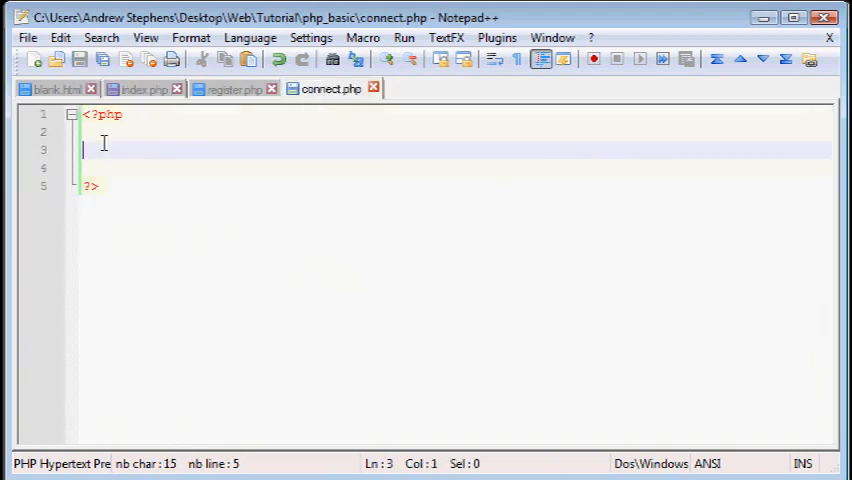
mouse_move(272, 186)
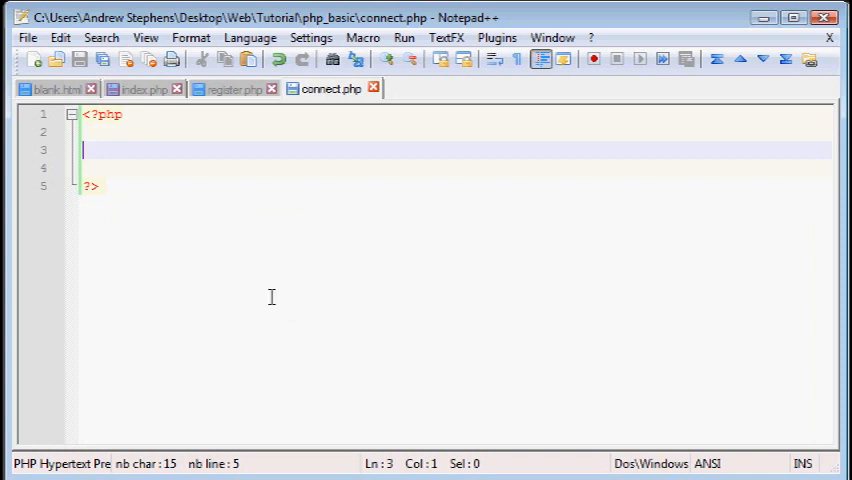
left_click(456, 168)
type("mysql_select_db(\"php_tutorial1\") or die(mysql_error());")
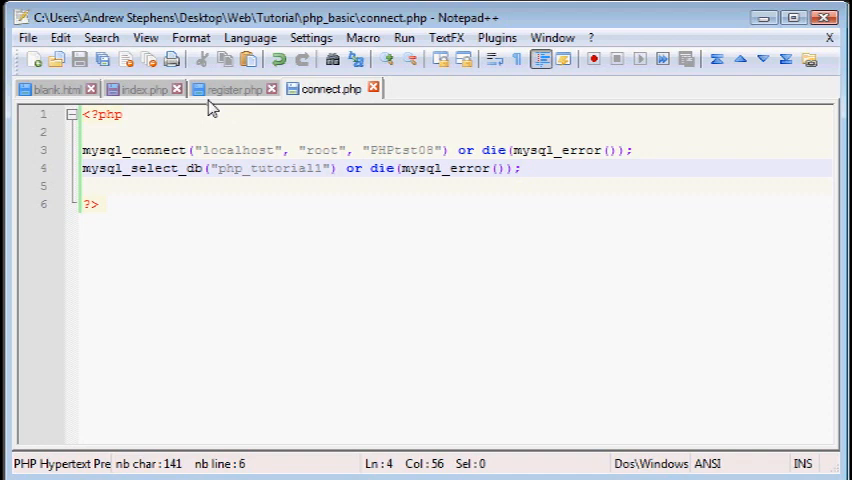
- Make index.php start with require_once('connect.php');
left_click(144, 88)
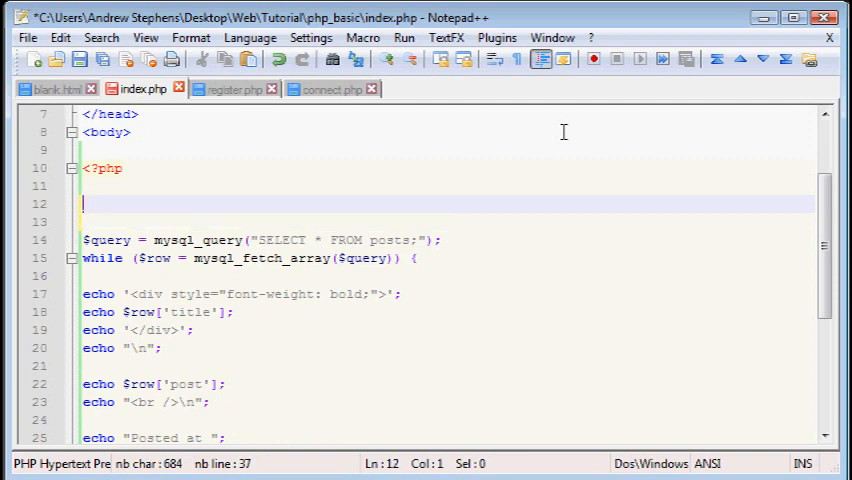
type("require")
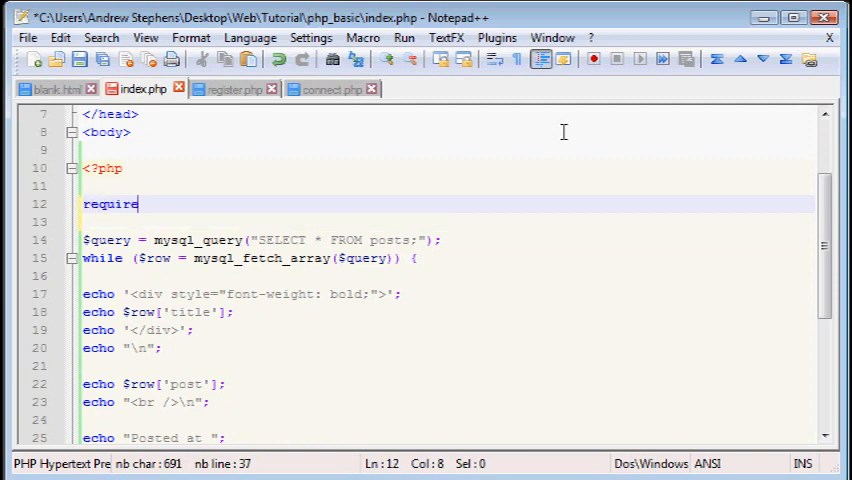
type("_once(")
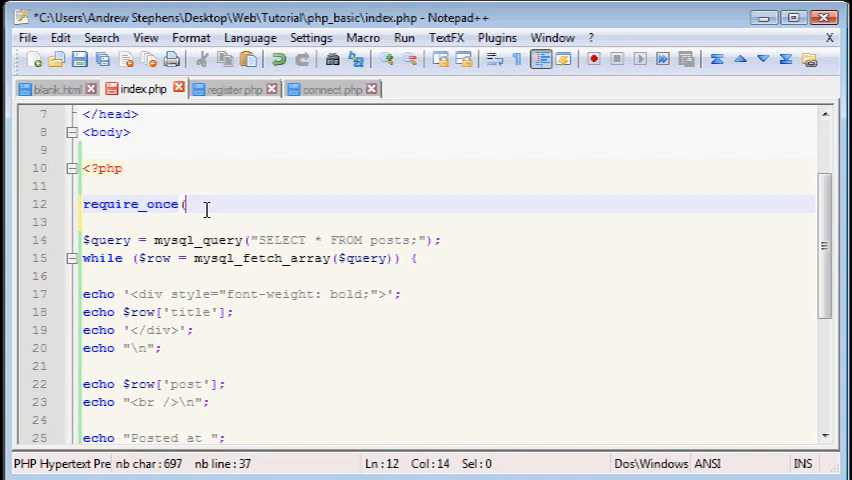
type("'")
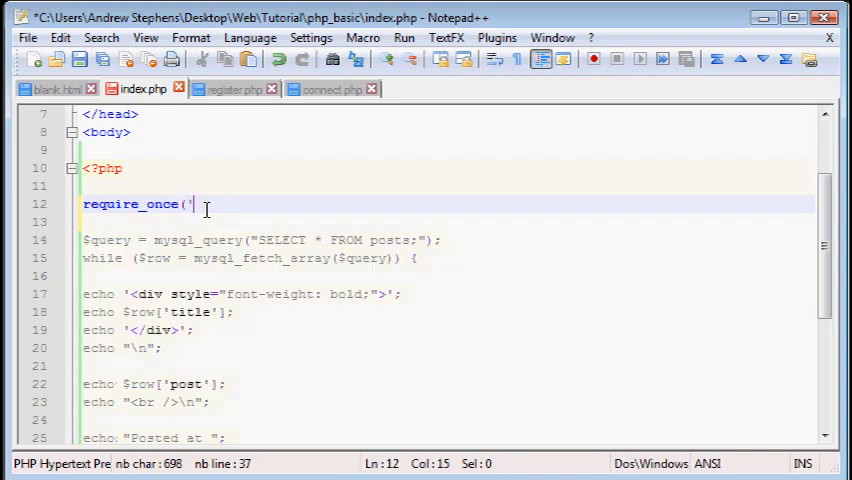
type("connect.p")
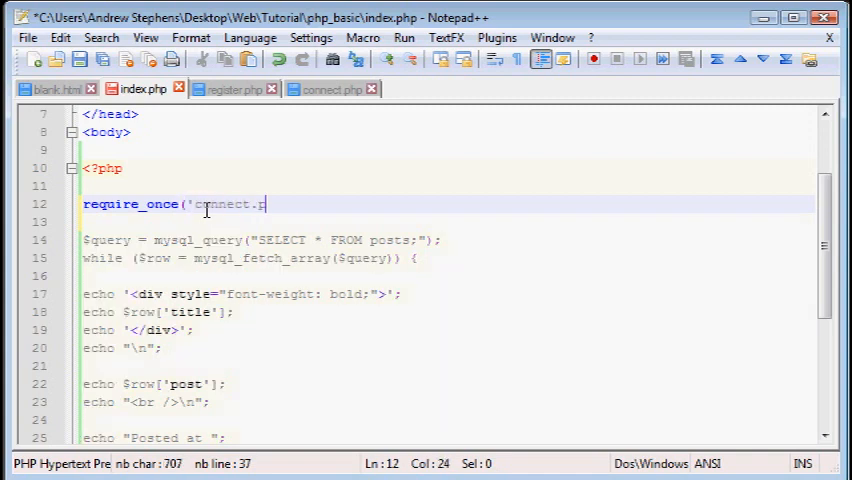
type("hp');")
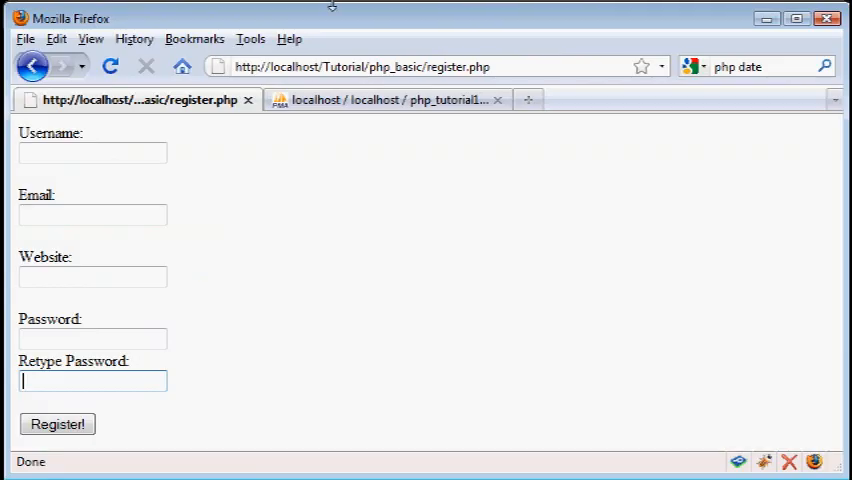
- Reload index.php in Firefox to confirm the New News post still lists, then return to the registration page
left_click(32, 66)
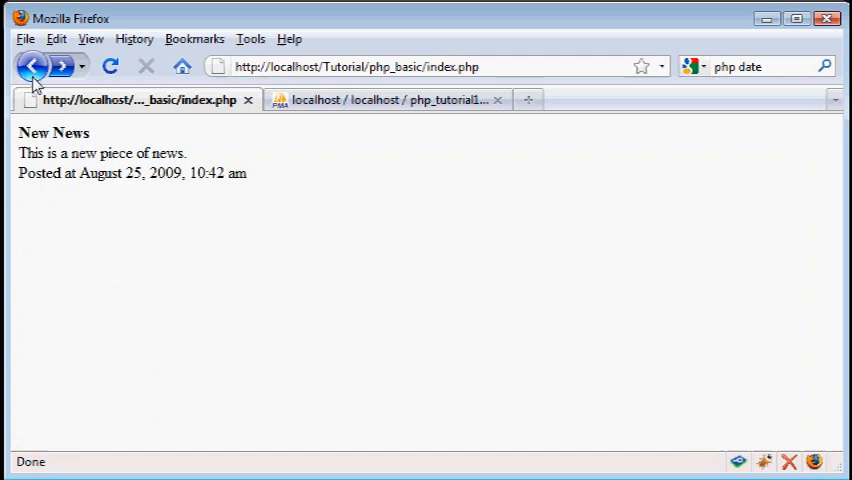
left_click(110, 66)
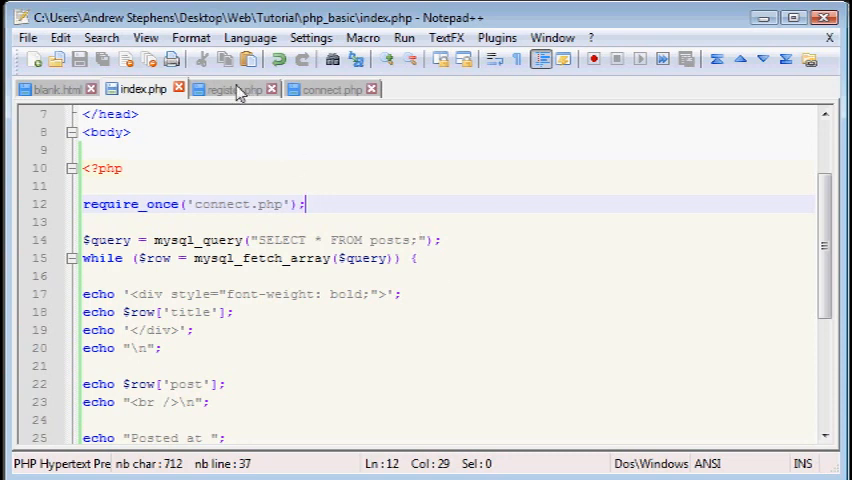
- Add require_once('connect.php'); at the start of register.php's PHP block
left_click(228, 88)
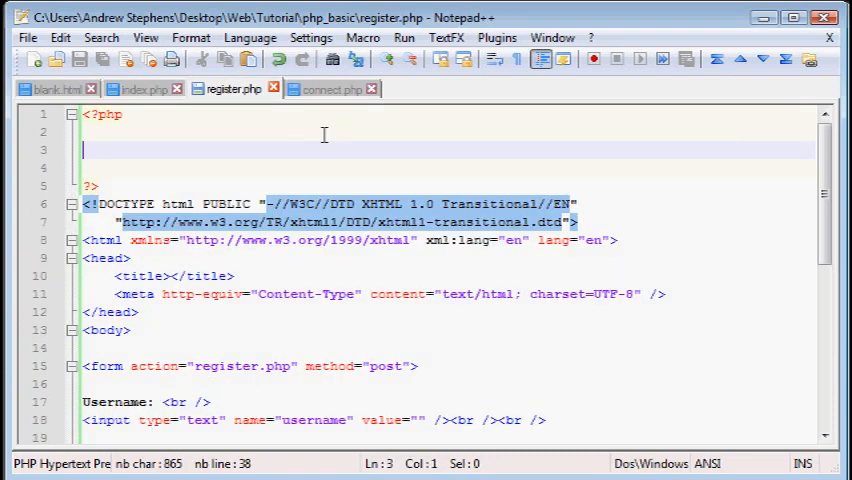
type("require_once.")
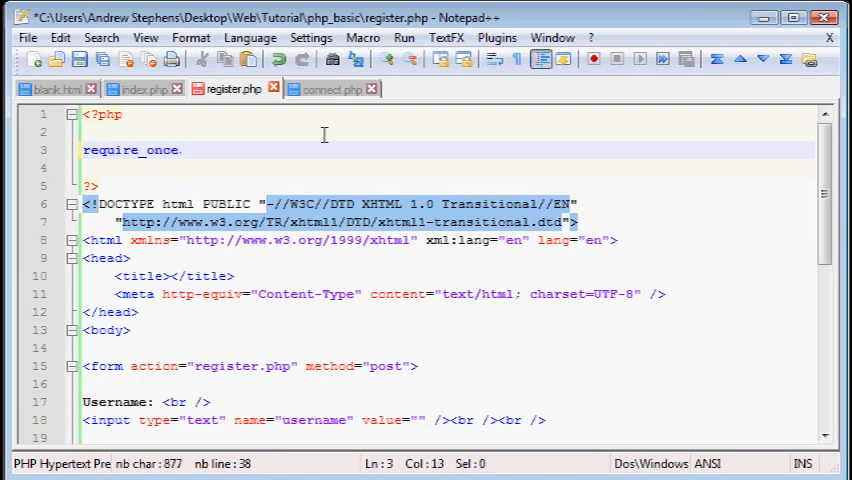
type("(")
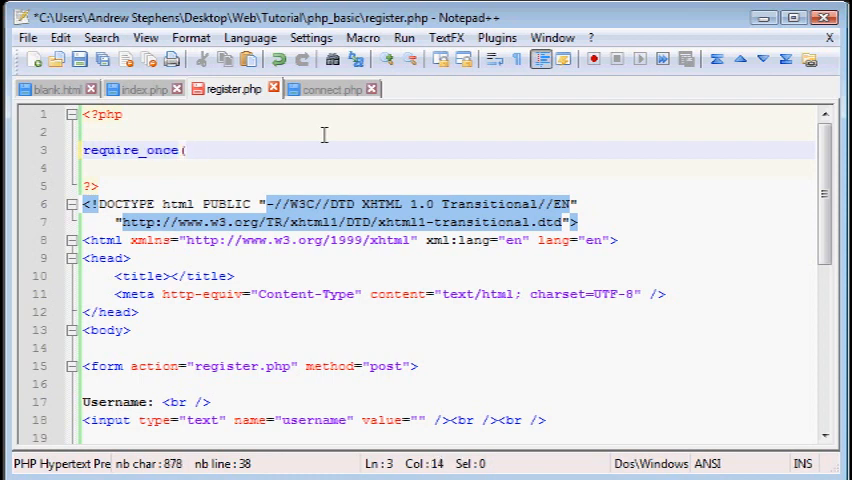
type("'connect.php');")
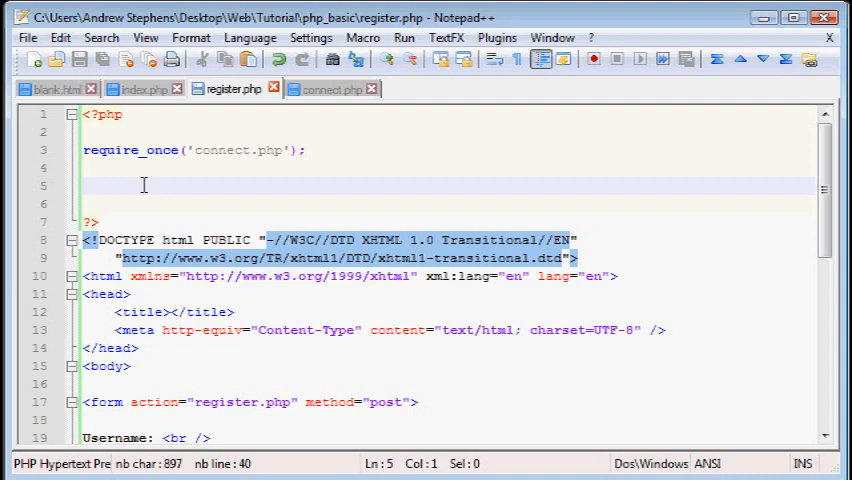
- Write if ($_POST['submit']) { } with empty lines inside its braces
type("$")
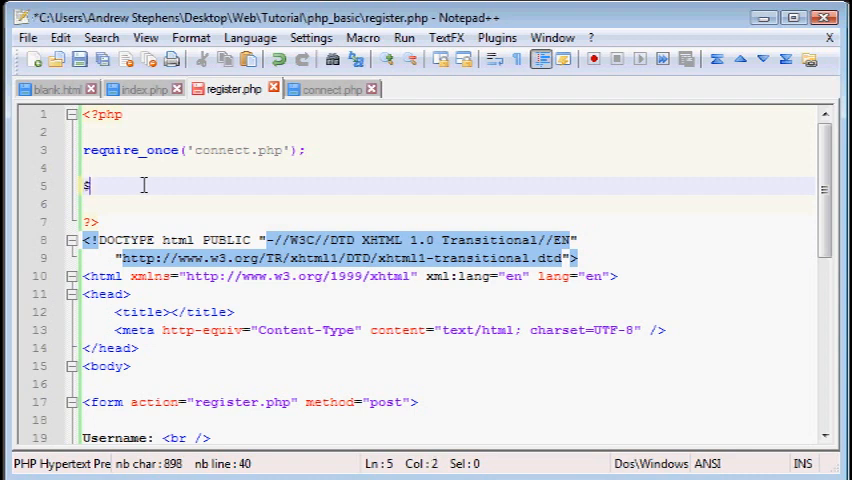
type("_POST")
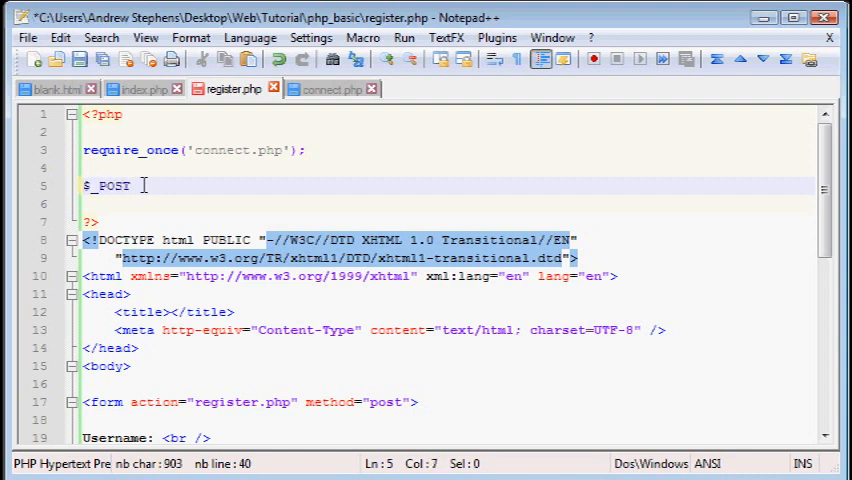
type("['']")
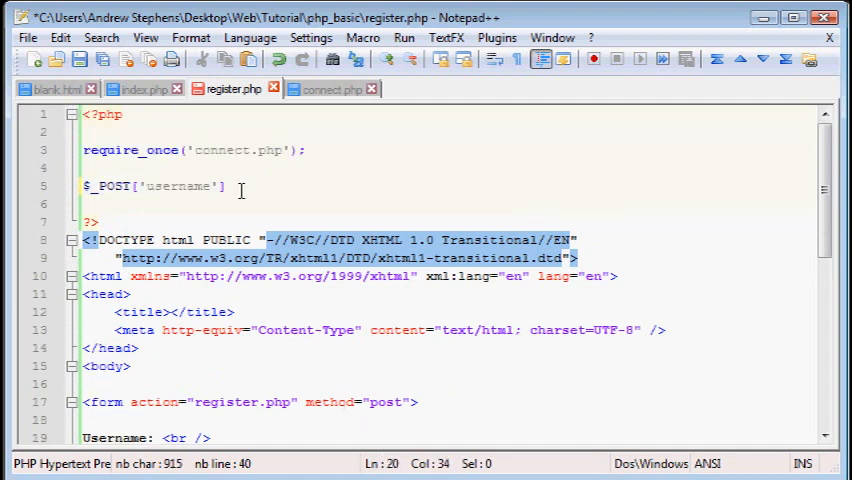
left_click(236, 186)
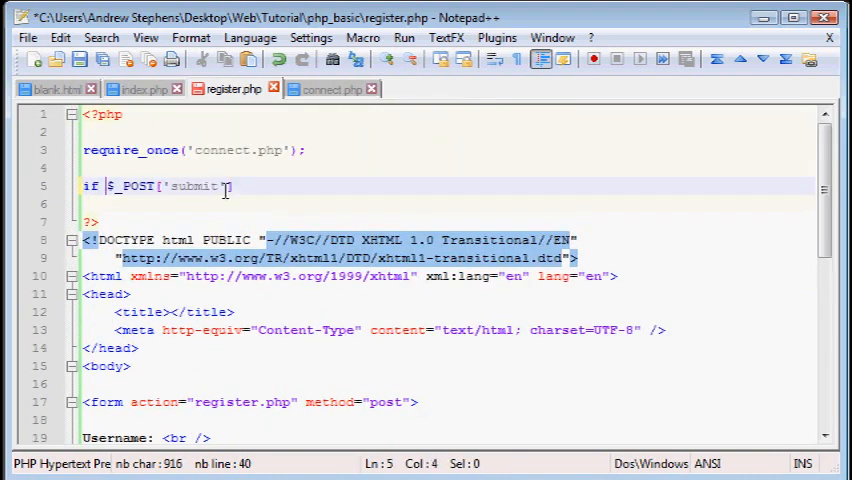
type(")")
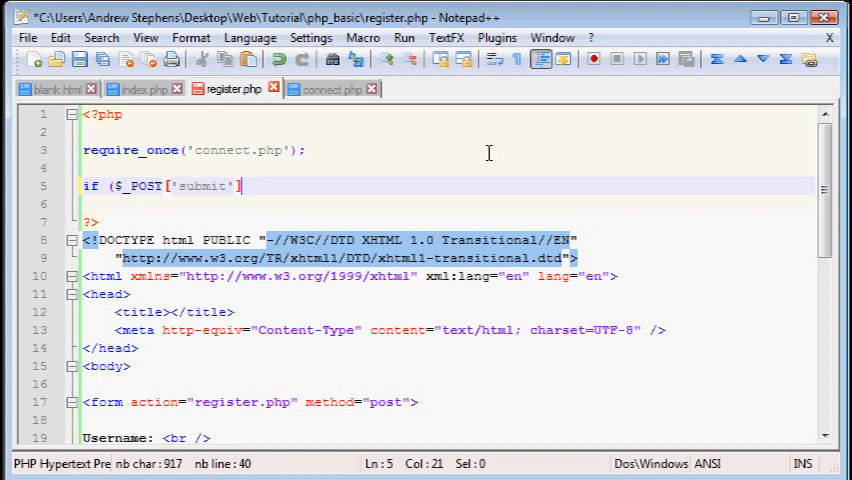
type(") {")
type("}")
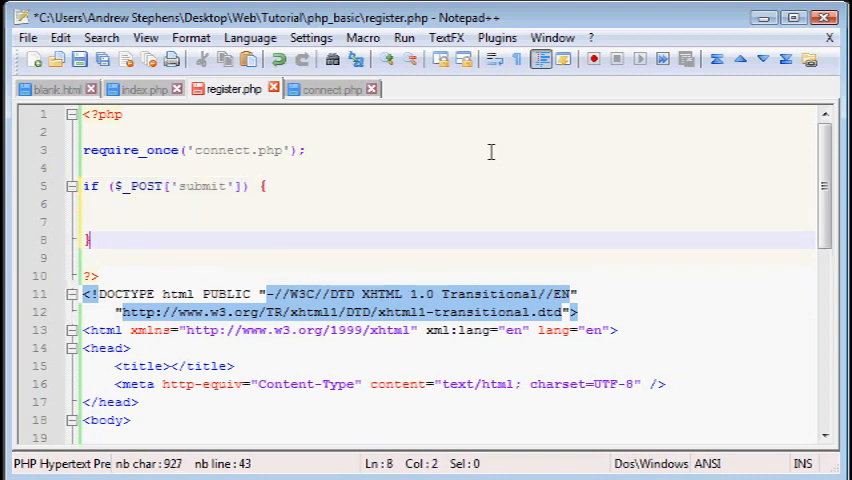
key("enter")
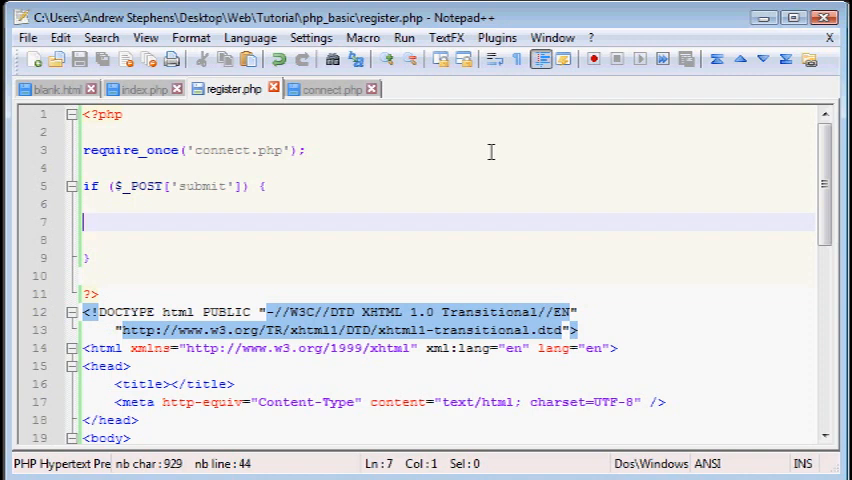
- Assign $username, $email, $website and $password1 from $_POST['username'], ['email'], ['website'] and ['password1'], then save
type("$username = $_POST")
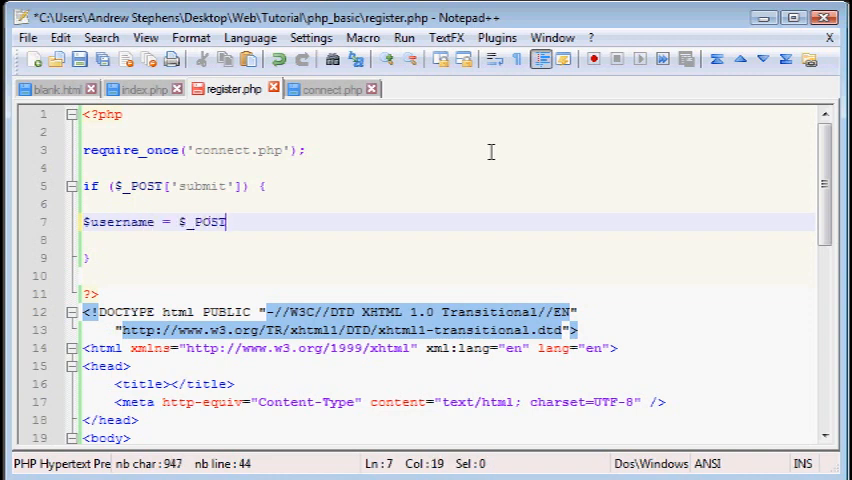
type("['username'];")
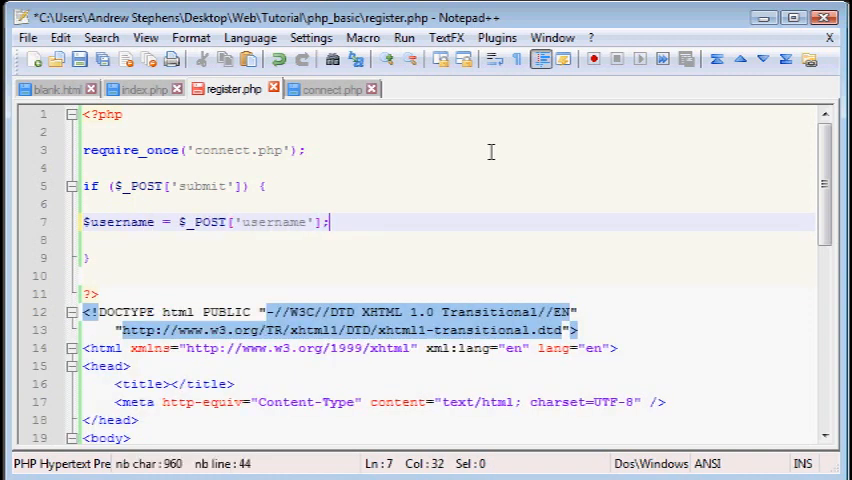
scroll("down", 3)
type("$email =")
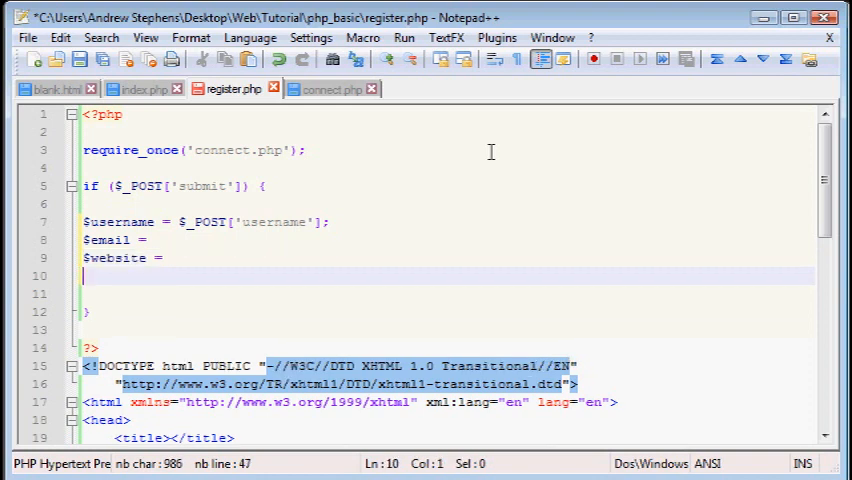
type("$password1 =")
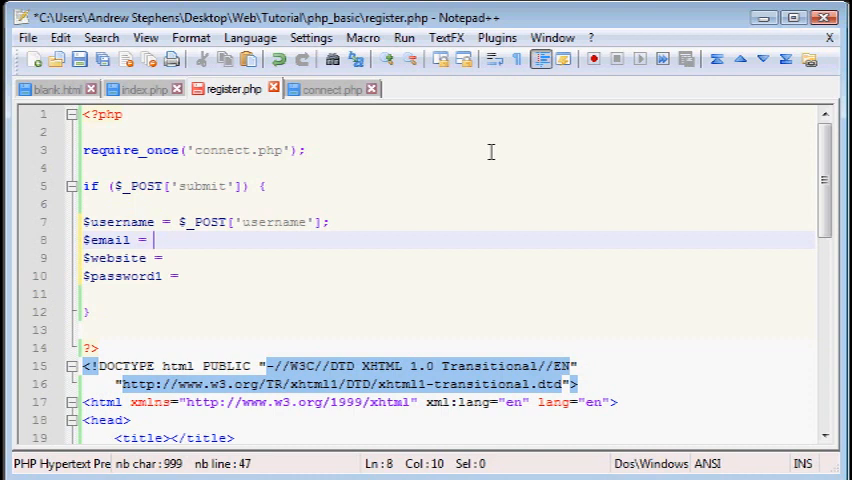
type("$_POST['email'];")
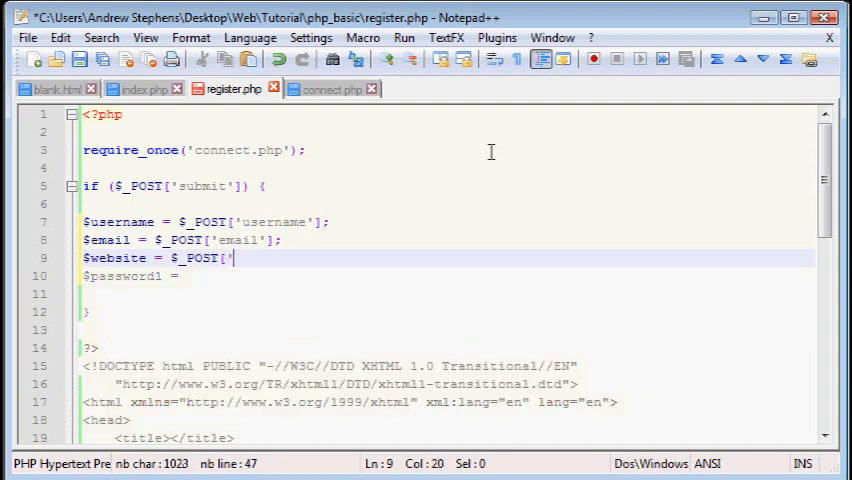
type("website'];")
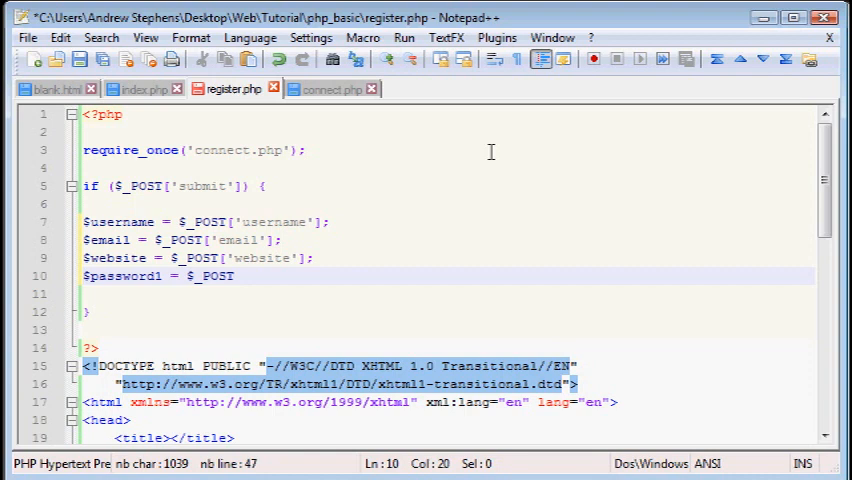
type("['password")
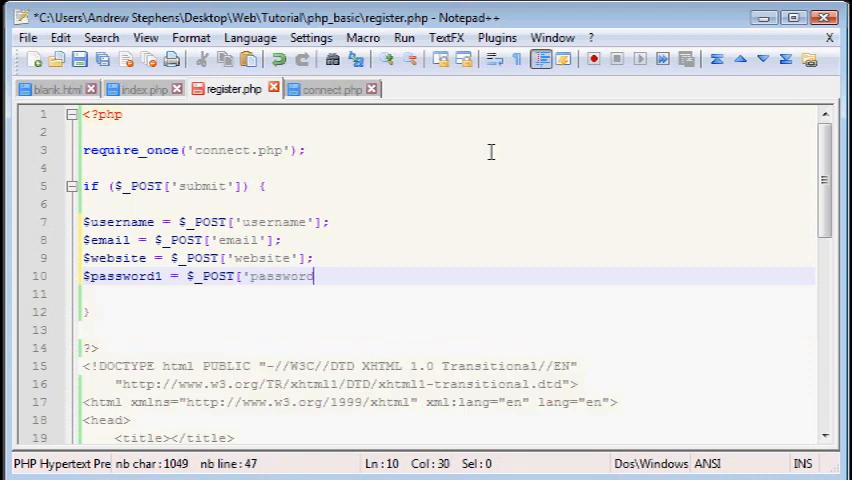
type("'];")
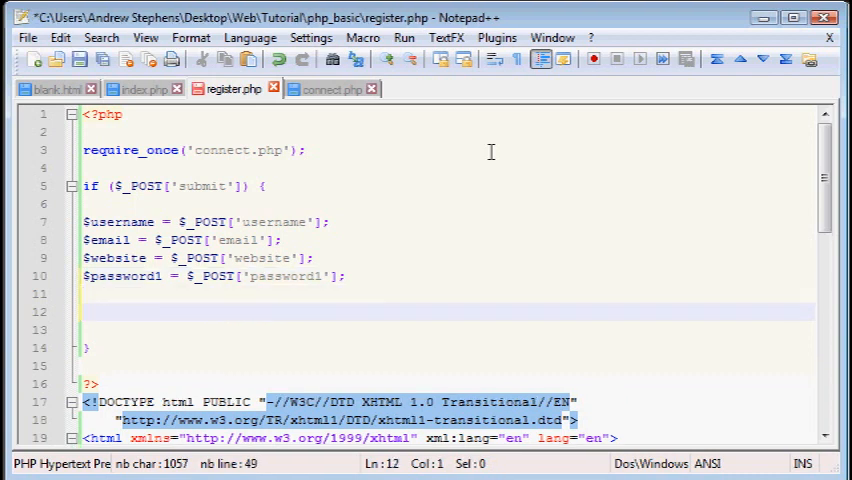
key("ctrl+s")
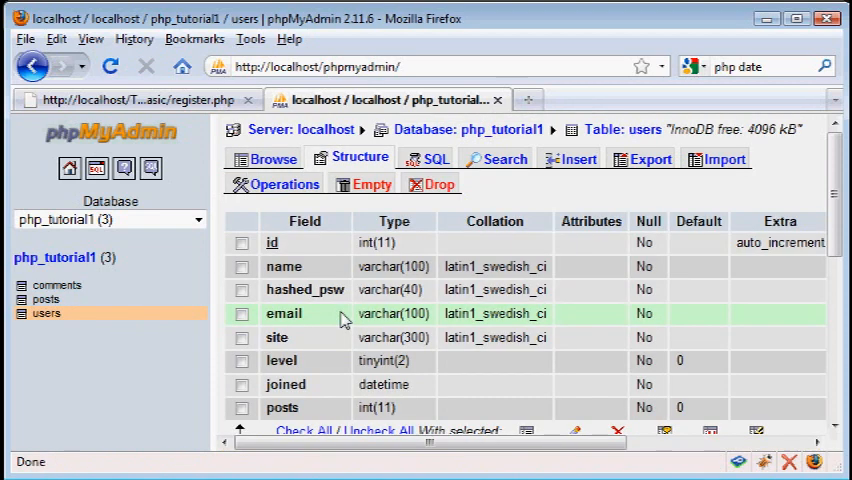
- Browse the users table's rows and scroll to its field list: id, name, hashed_psw, email, site, level, joined, posts
left_click(264, 158)
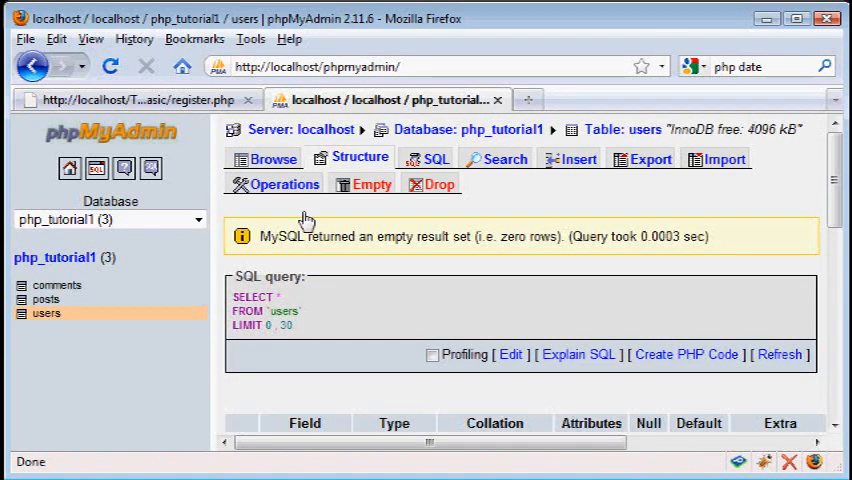
scroll("down", 3)
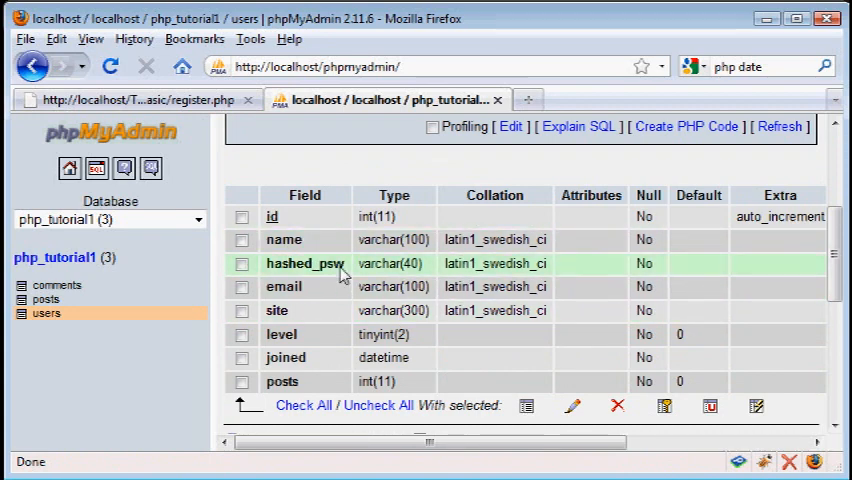
mouse_move(316, 328)
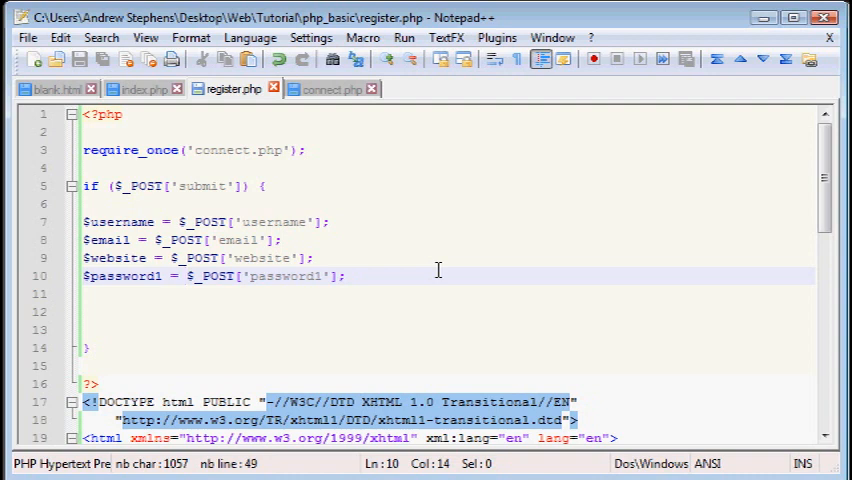
- Wrap the password in sha1($_POST['password1']) on the $password1 line
type("sha1(")
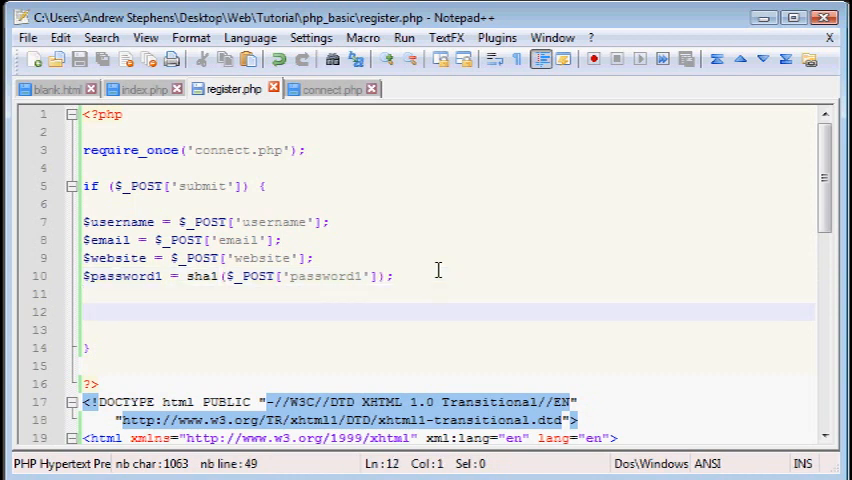
- Begin the statement mysql_query("INSERT INTO users ( on line 12 of register.php
type("m")
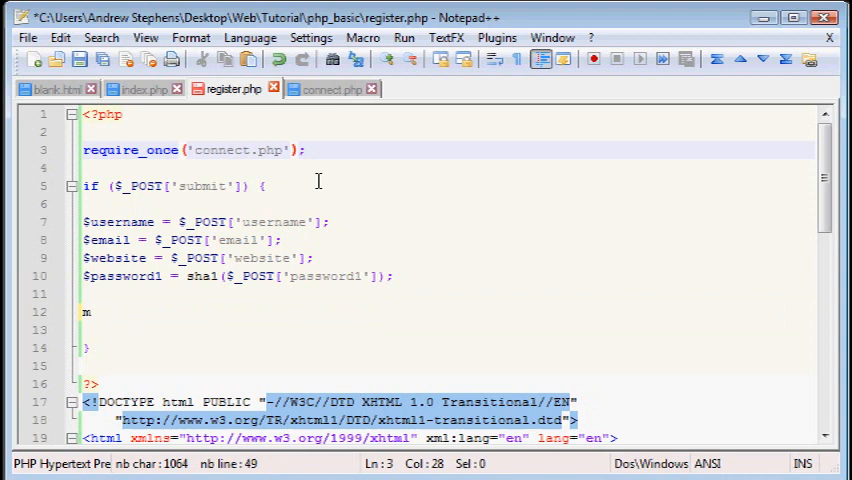
left_click(86, 312)
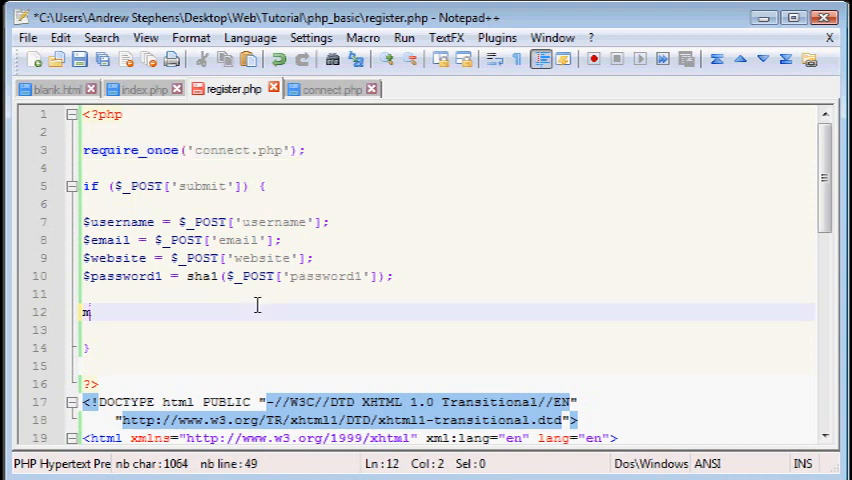
type("ysql_f")
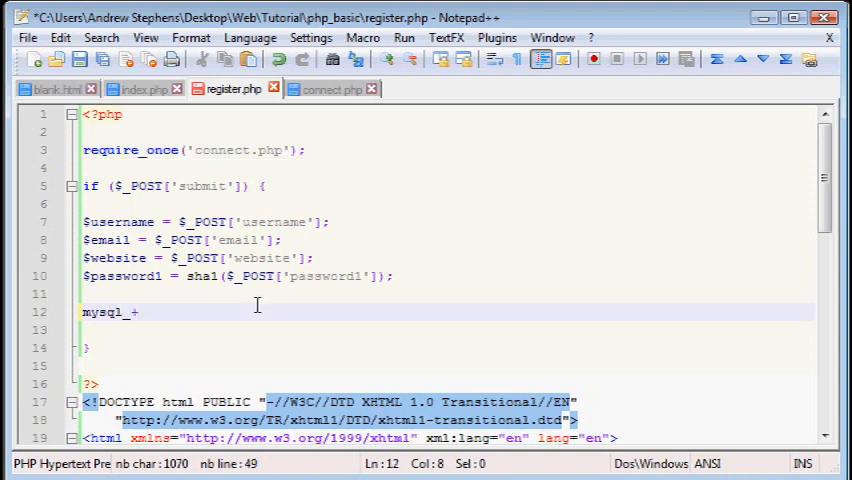
type("query(")
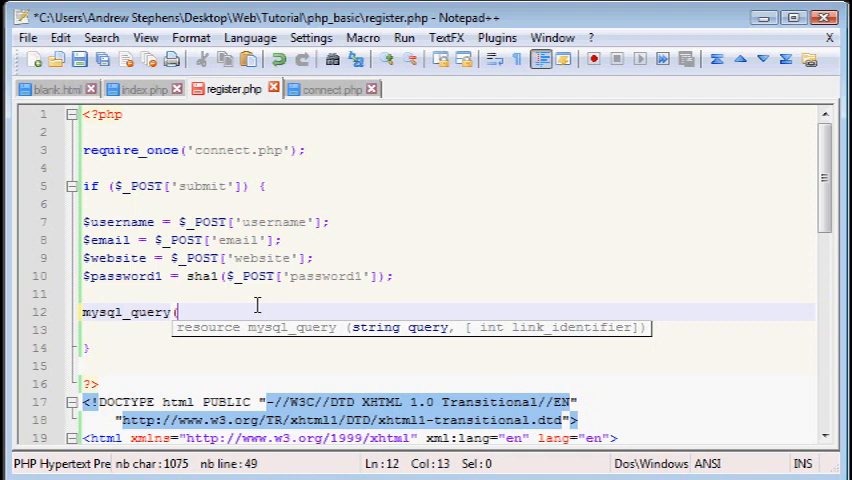
type("\"INSERT")
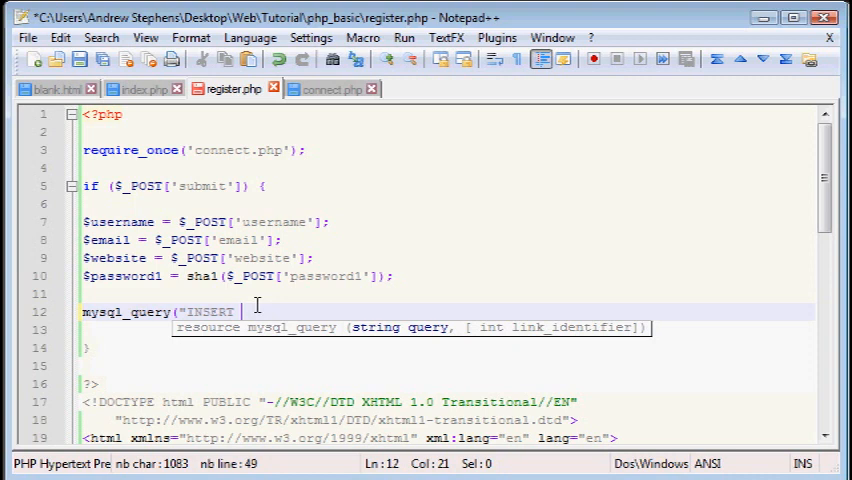
type("NTO users")
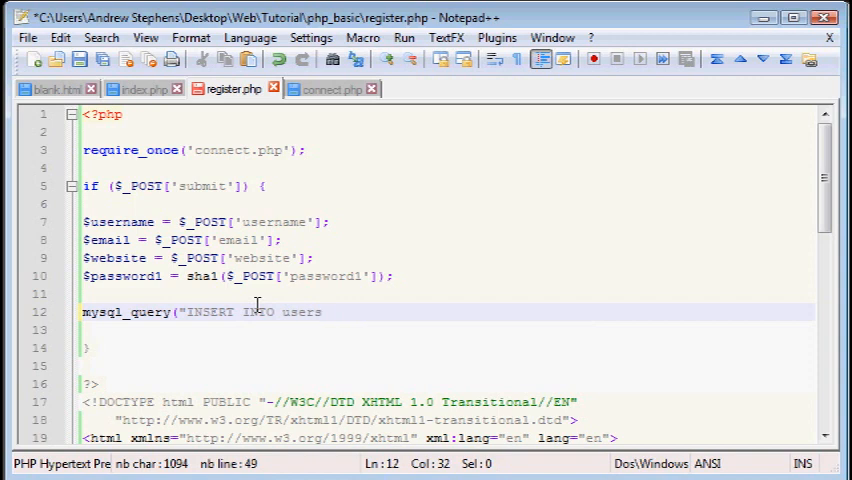
type("(")
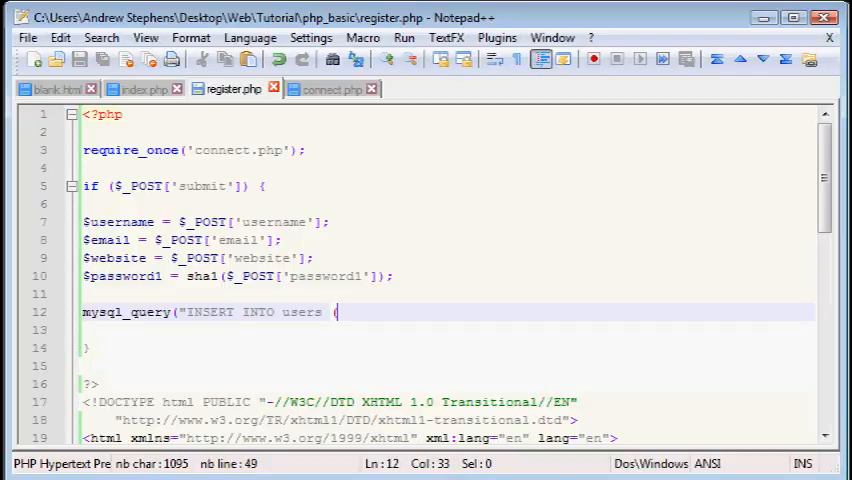
- List the columns (name, hashed_psw, email, site, joined) for the insert, checking names in phpMyAdmin
type("name,")
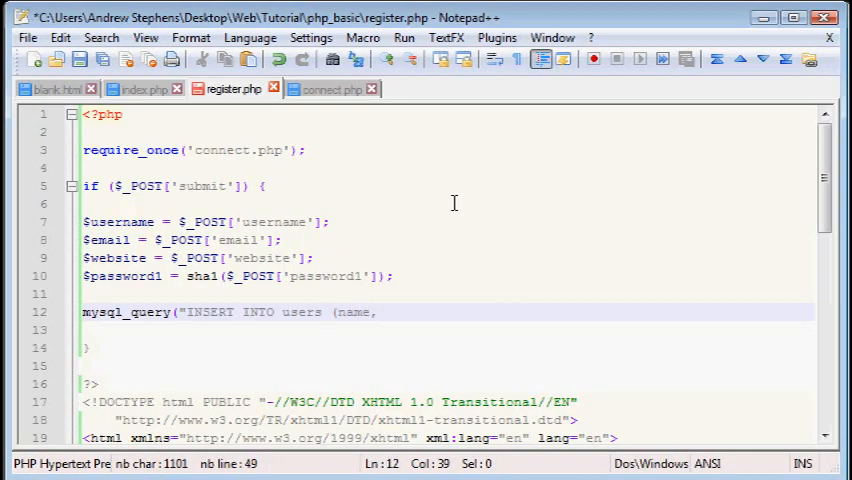
type("hashed_psw")
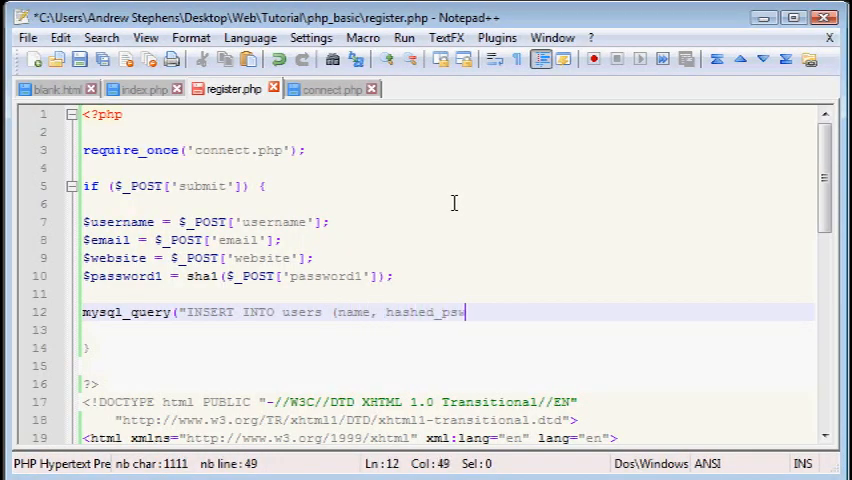
type(", email, w")
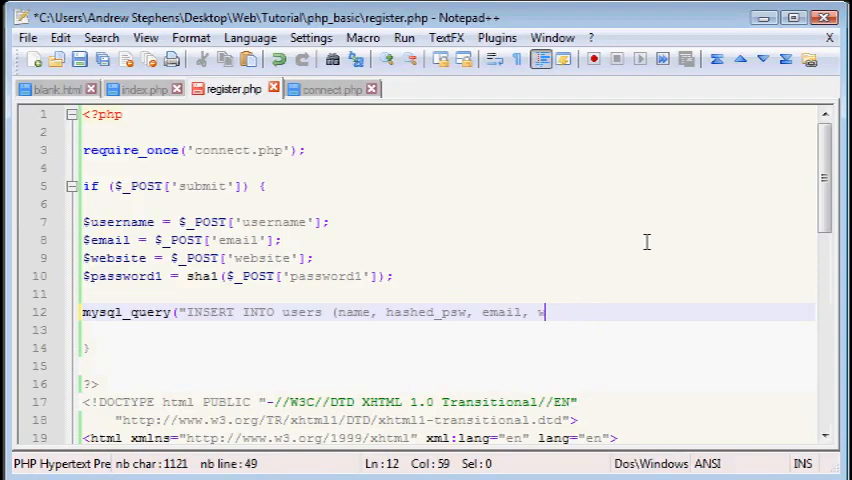
type("site,")
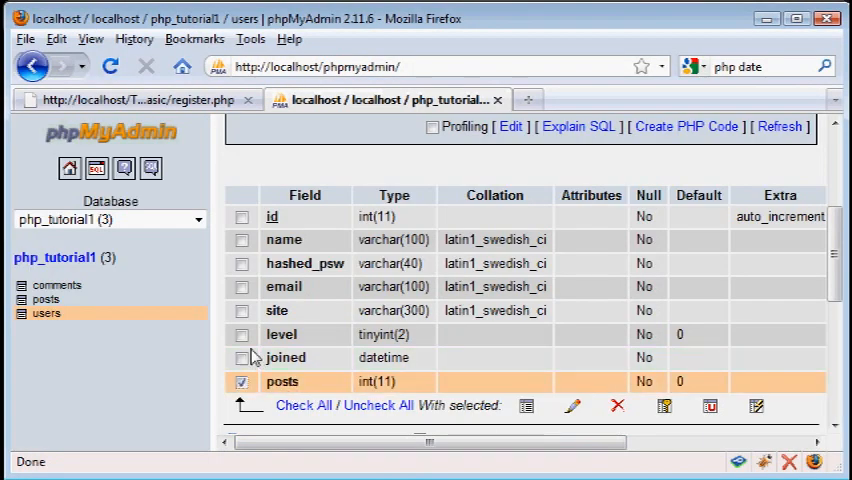
left_click(242, 334)
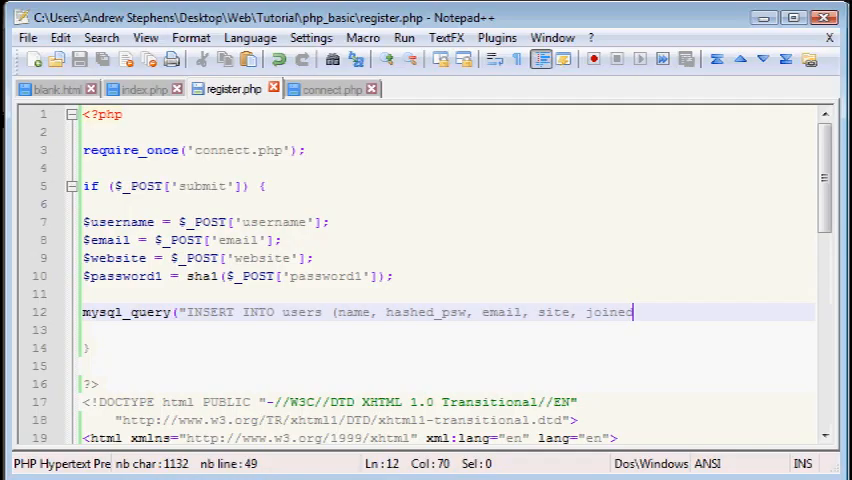
type(")")
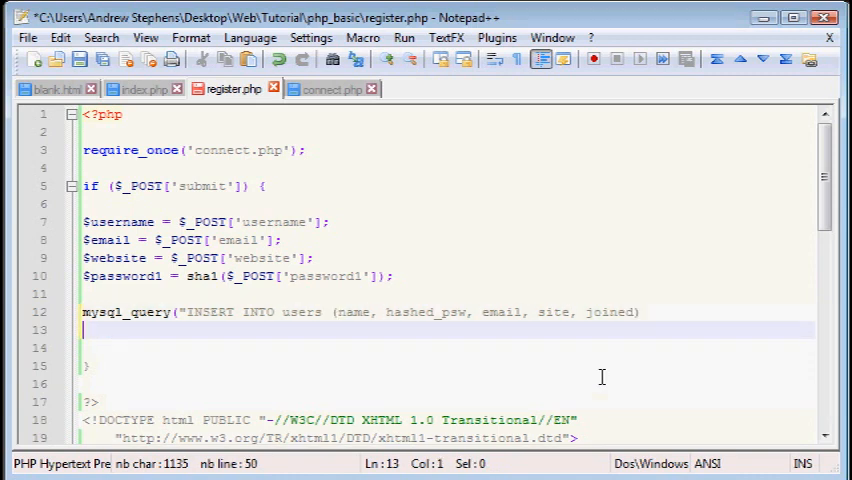
- Start the VALUES clause with '{$username}', '$password1' as the first two values
type("VALUES (")
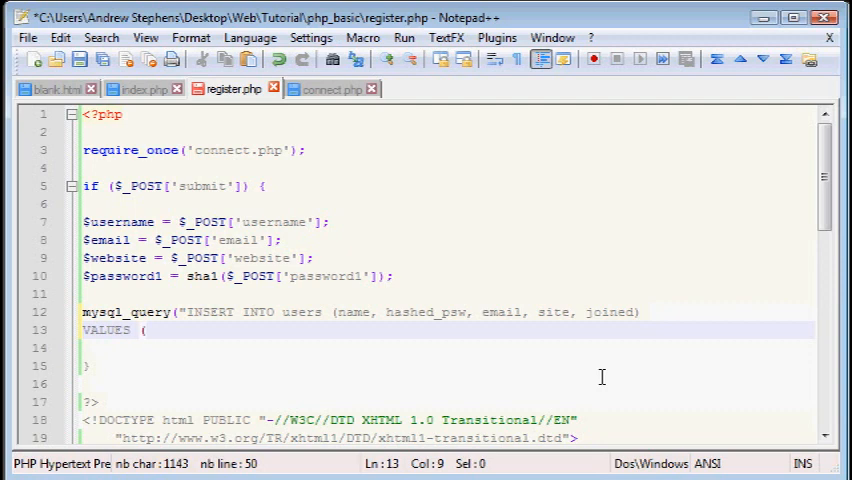
left_click(418, 276)
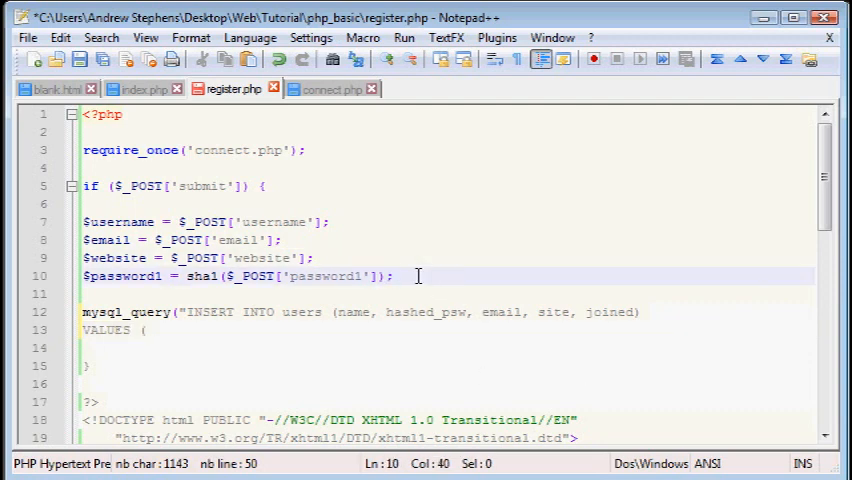
left_click(144, 330)
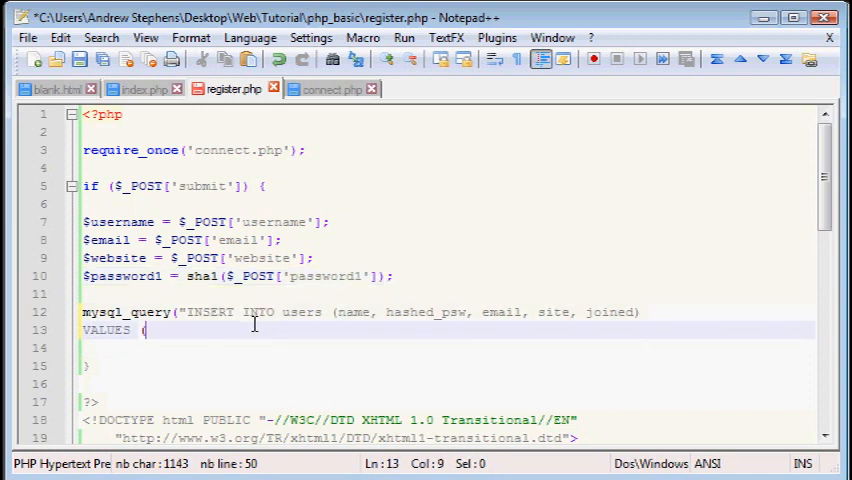
type("''")
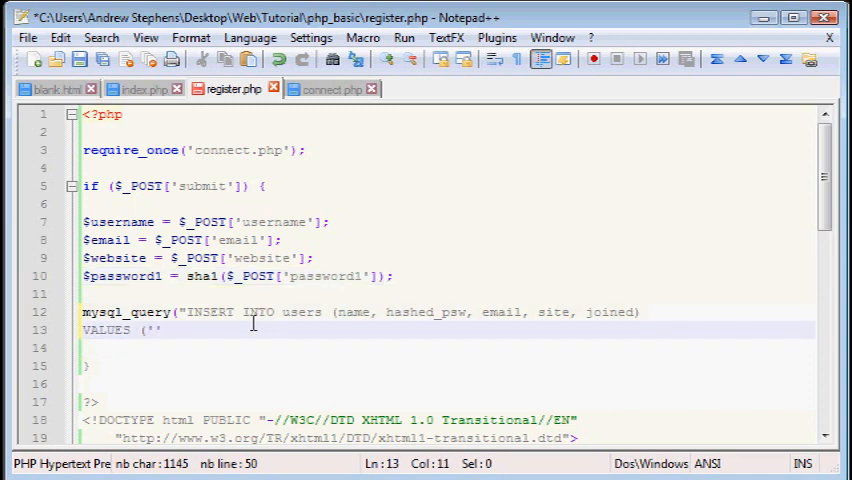
left_click(184, 312)
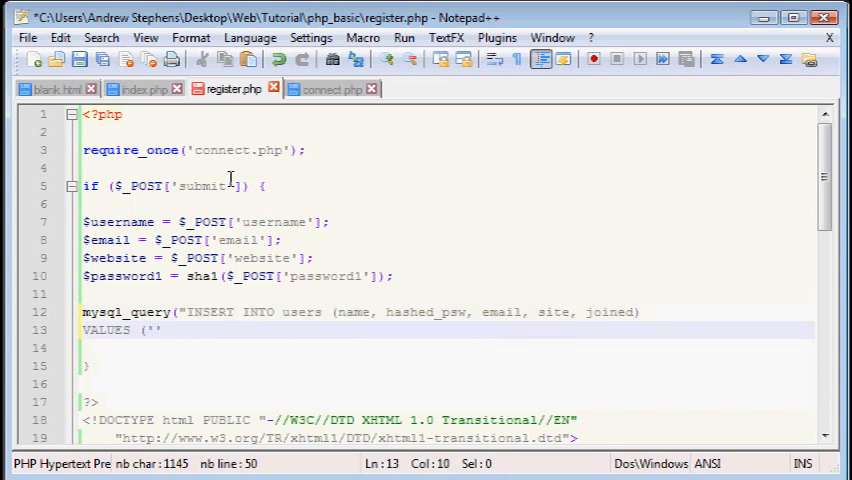
type("{$}")
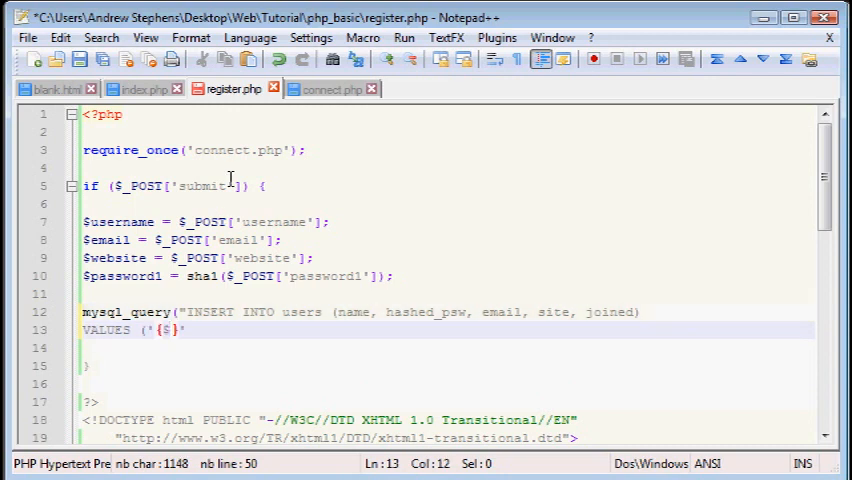
type("username")
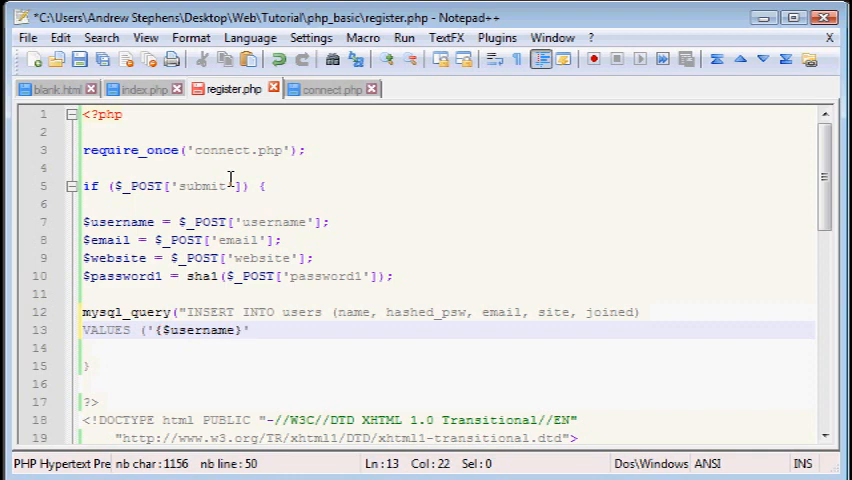
type("', ''")
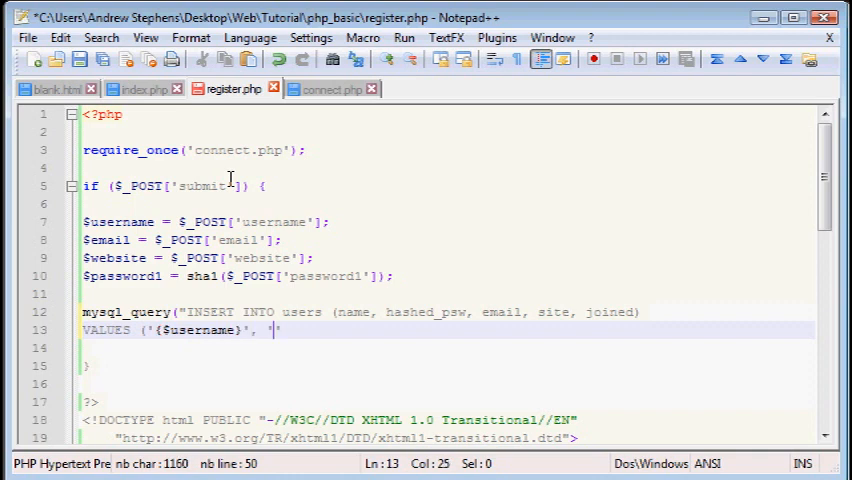
type("$password")
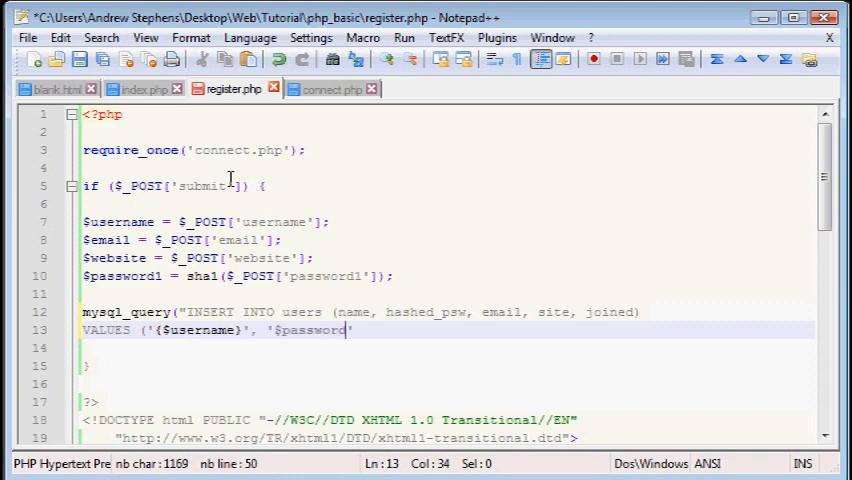
type("1}")
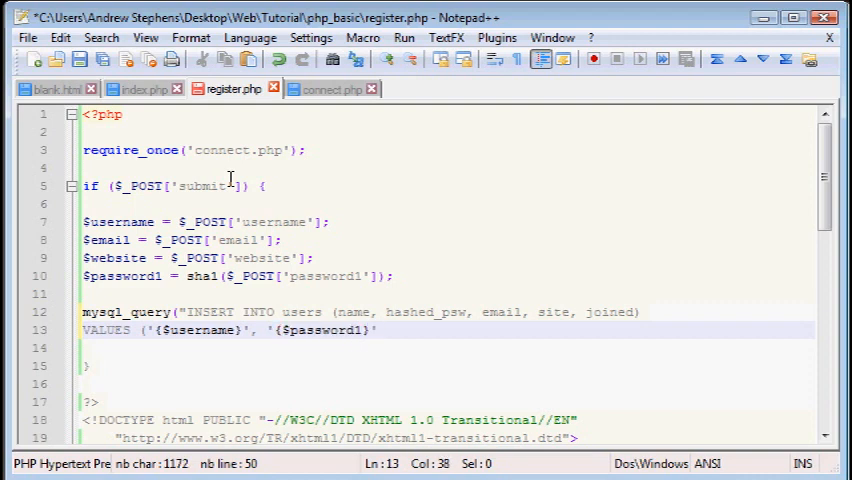
- Complete the values with '{$email}', '{$site}', NOW()) in the same clause
type(", '")
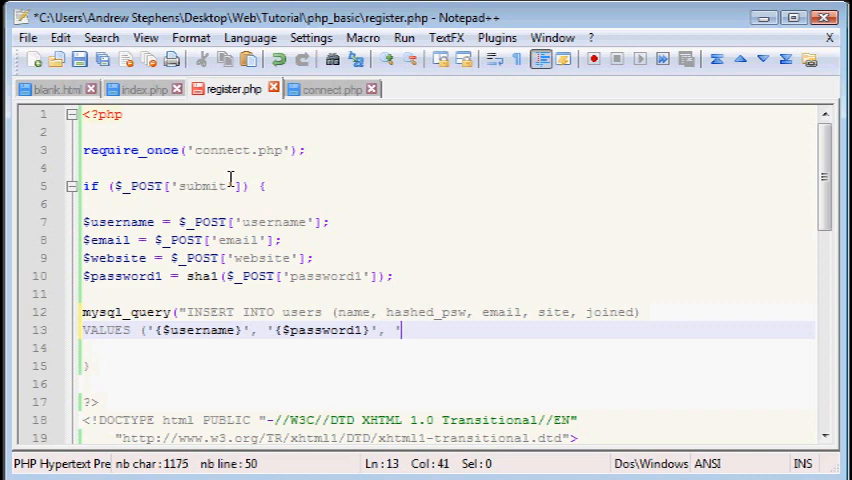
type("{$}")
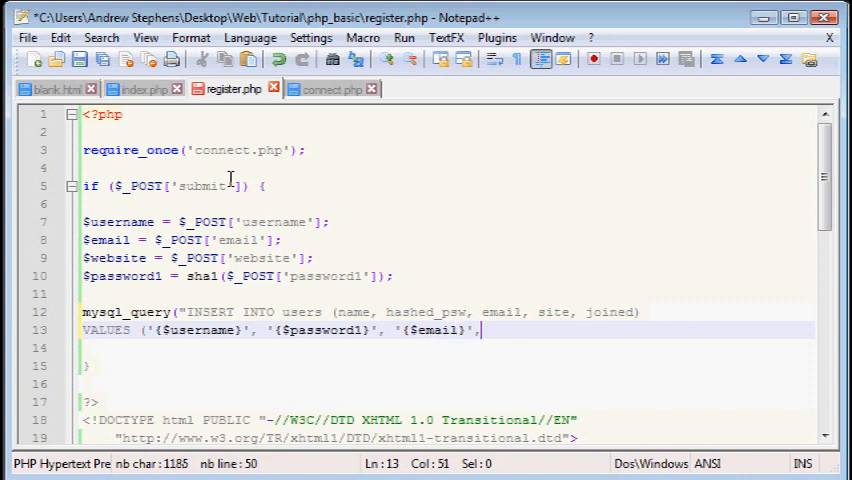
type("'{$")
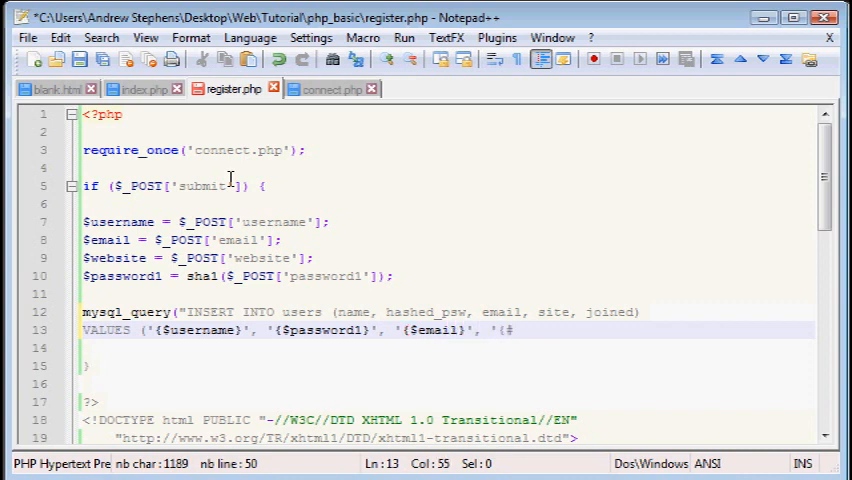
type("{$site")
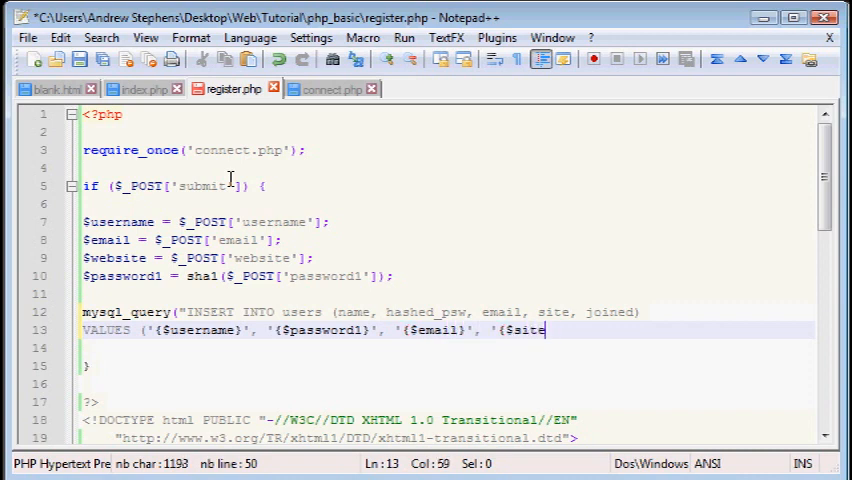
type("}', NOW(")
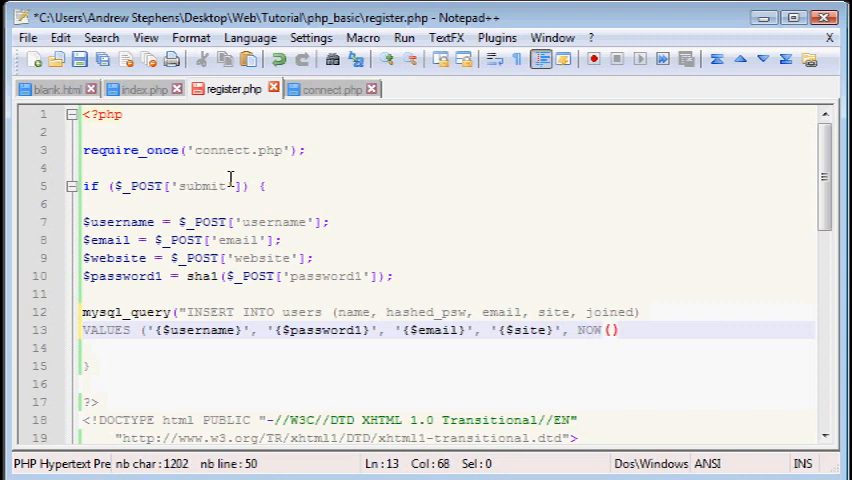
type(")")
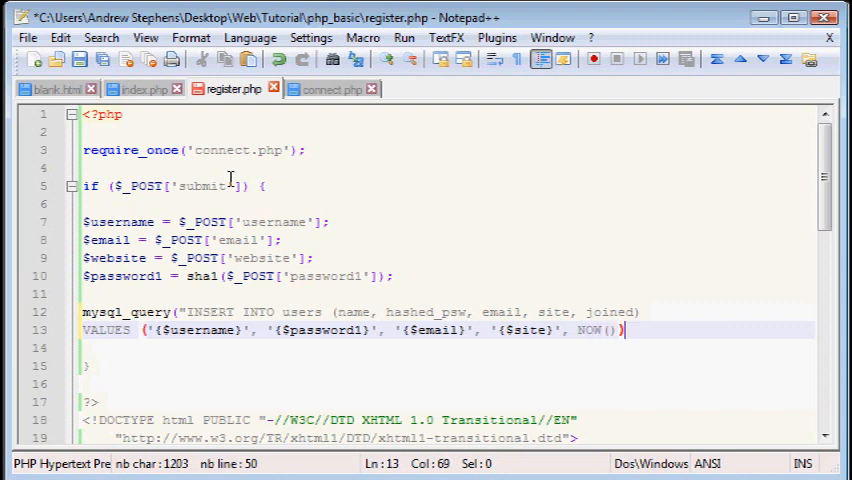
- Close the query string and append or die (mysql_error()) error handling
type(";")
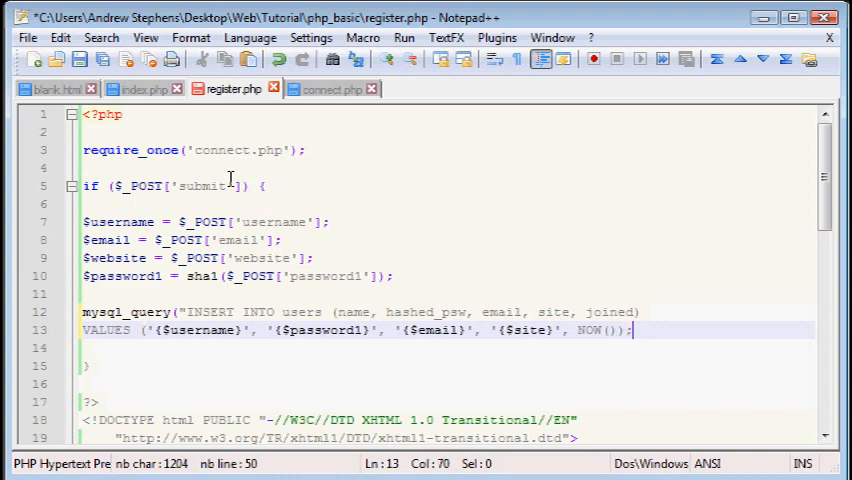
type("\")")
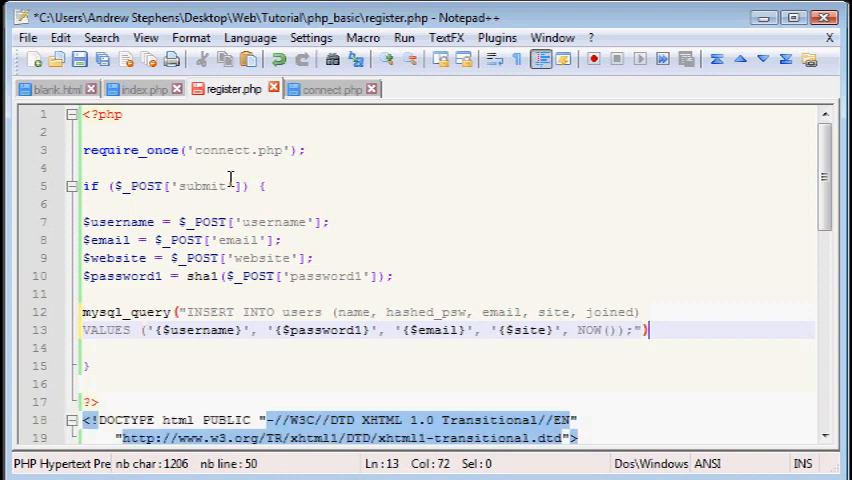
type("or")
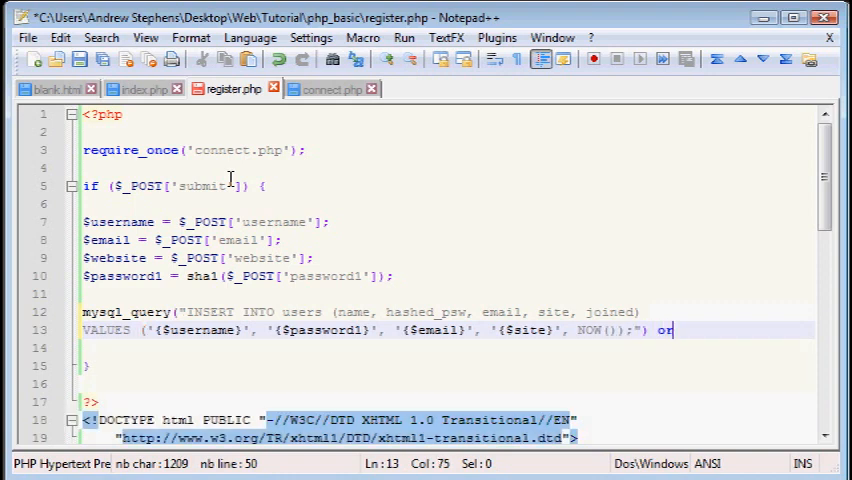
type("die (mysql_error(")
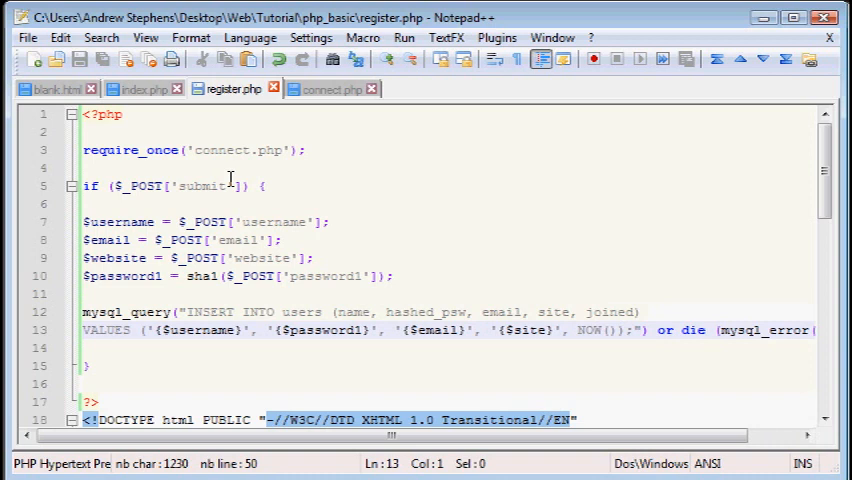
mouse_move(378, 320)
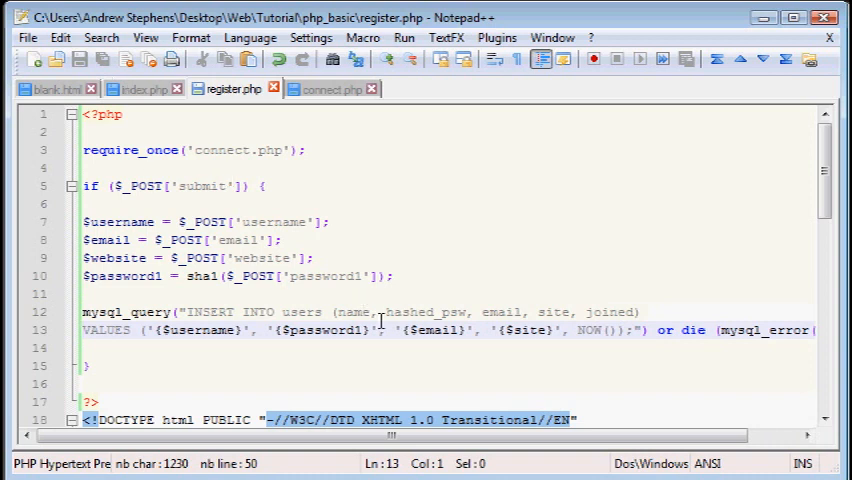
left_click(392, 330)
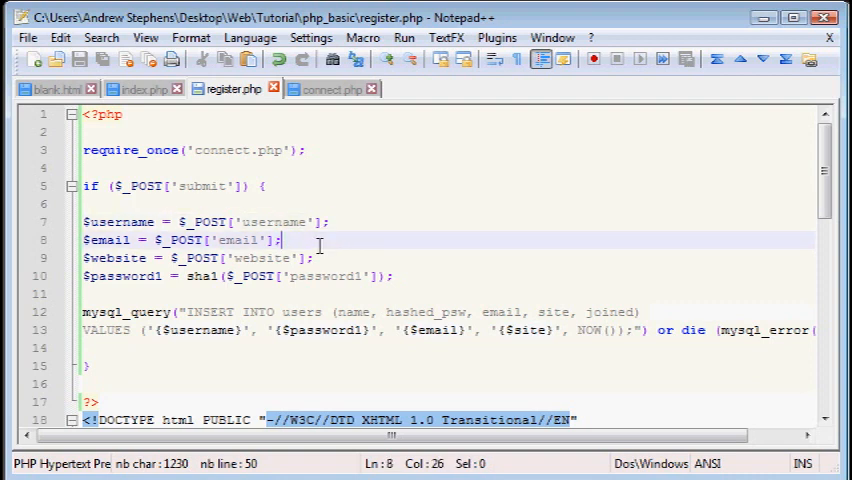
left_click(396, 276)
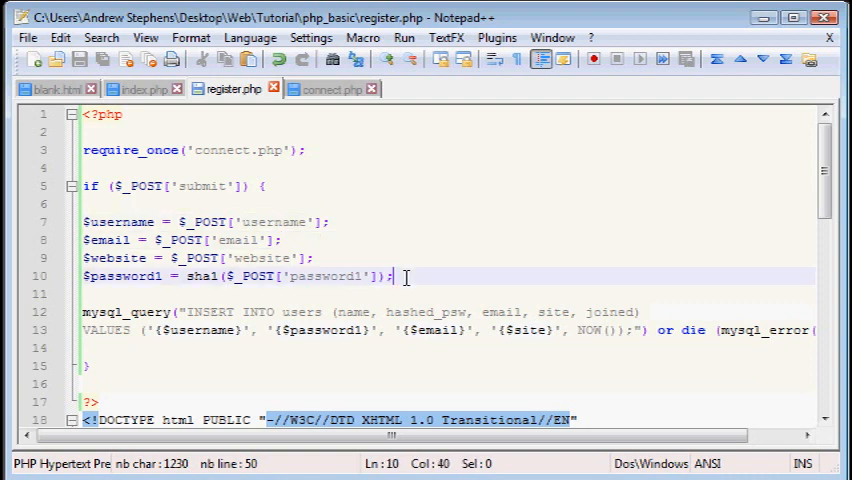